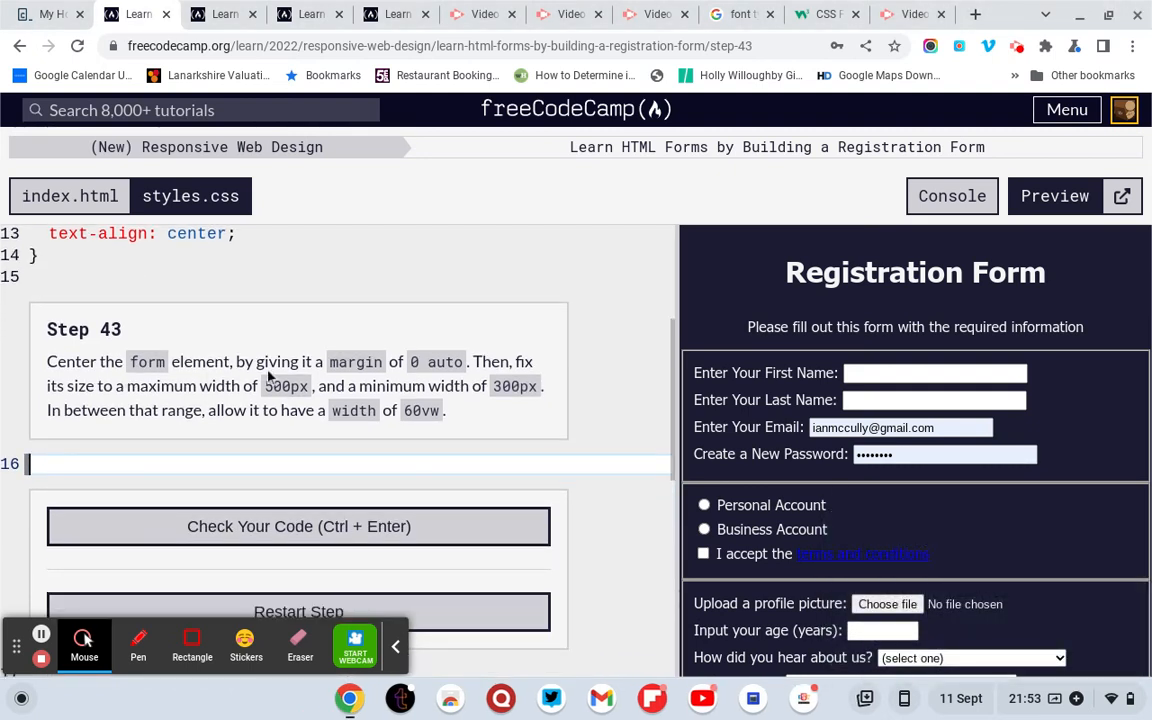
pyautogui.moveTo(535, 383)
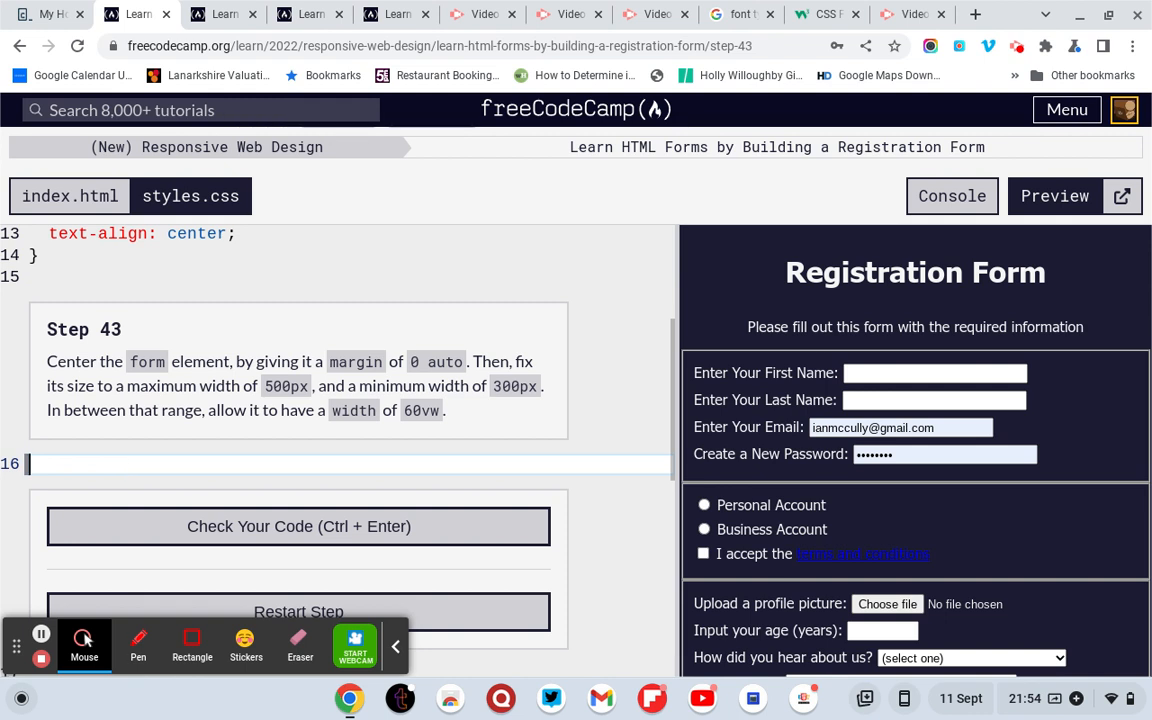
# Start a form rule with margin: 0 auto and max-width: 500px.
pyautogui.write('fro')
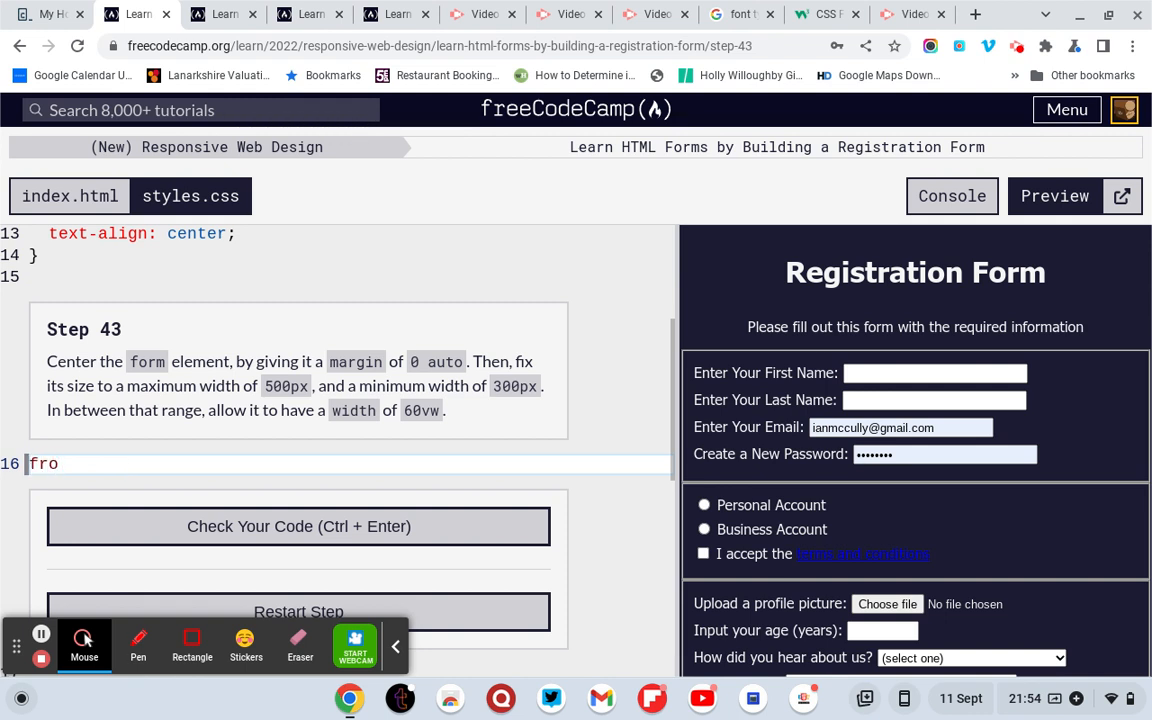
pyautogui.press('Backspace')
pyautogui.write('margin')
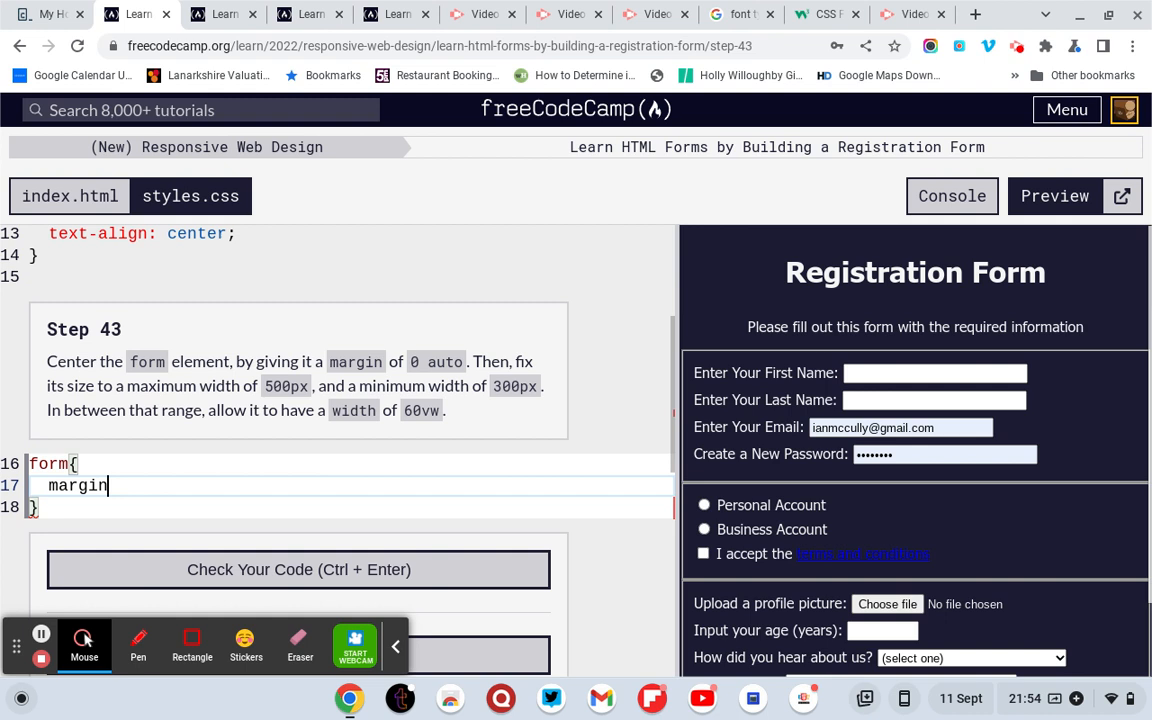
pyautogui.write(':')
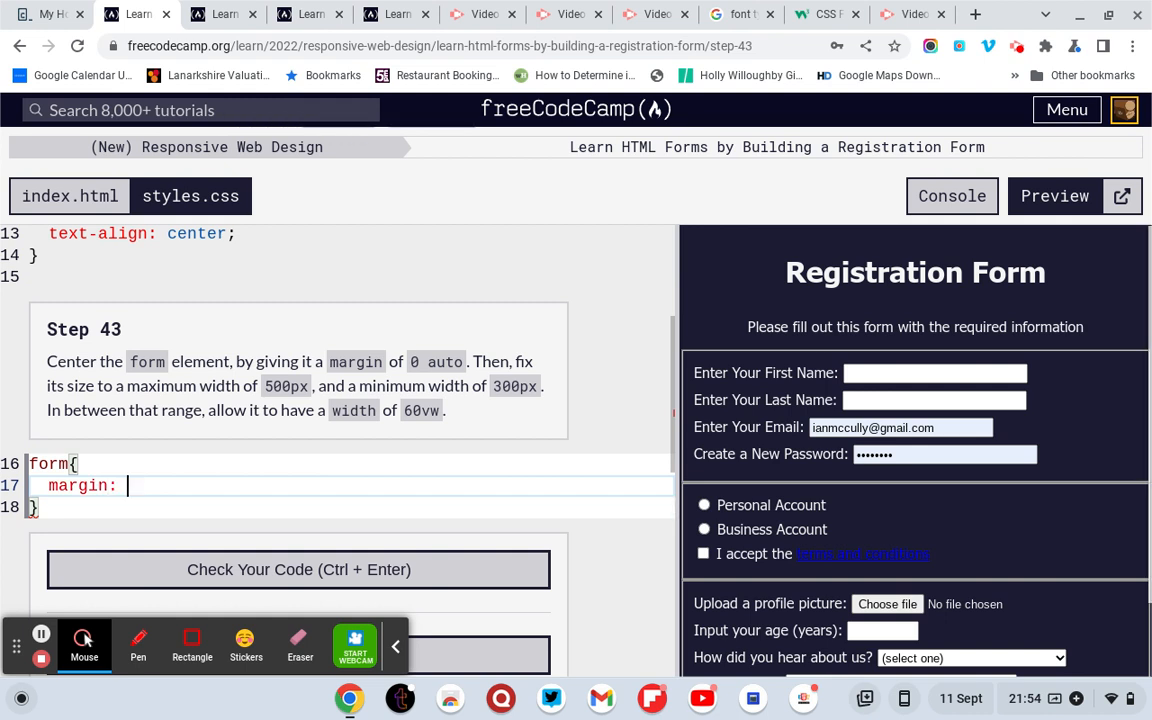
pyautogui.write('0 auto;')
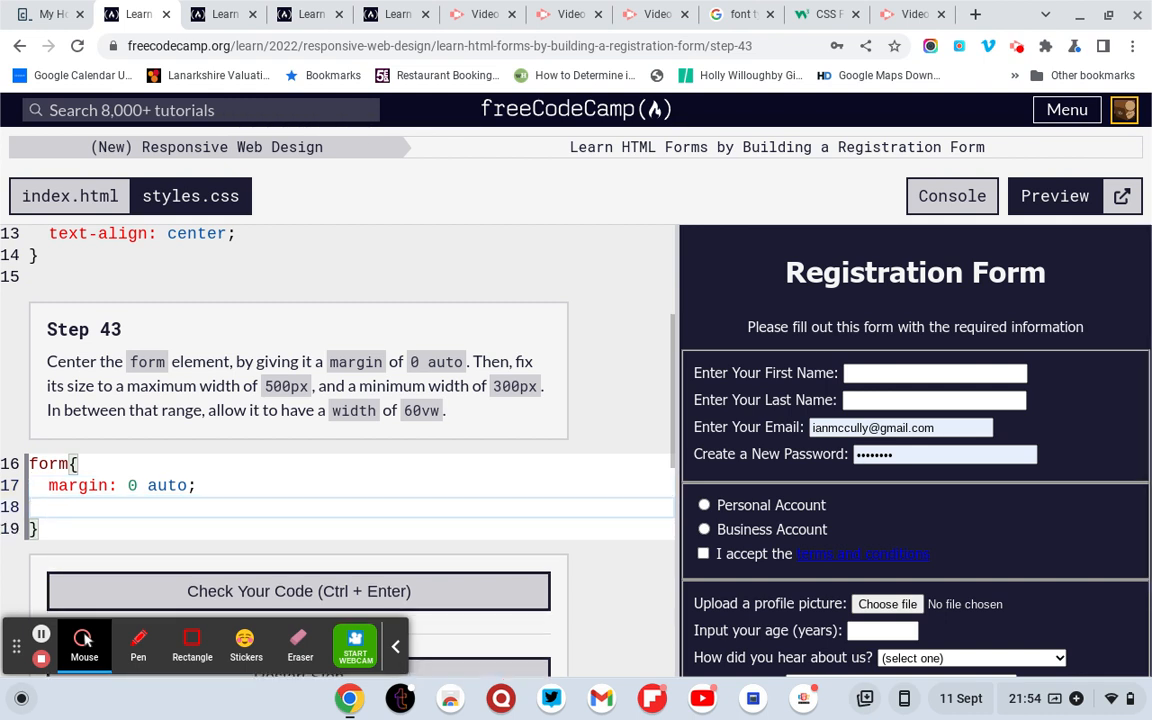
pyautogui.write('max-wid')
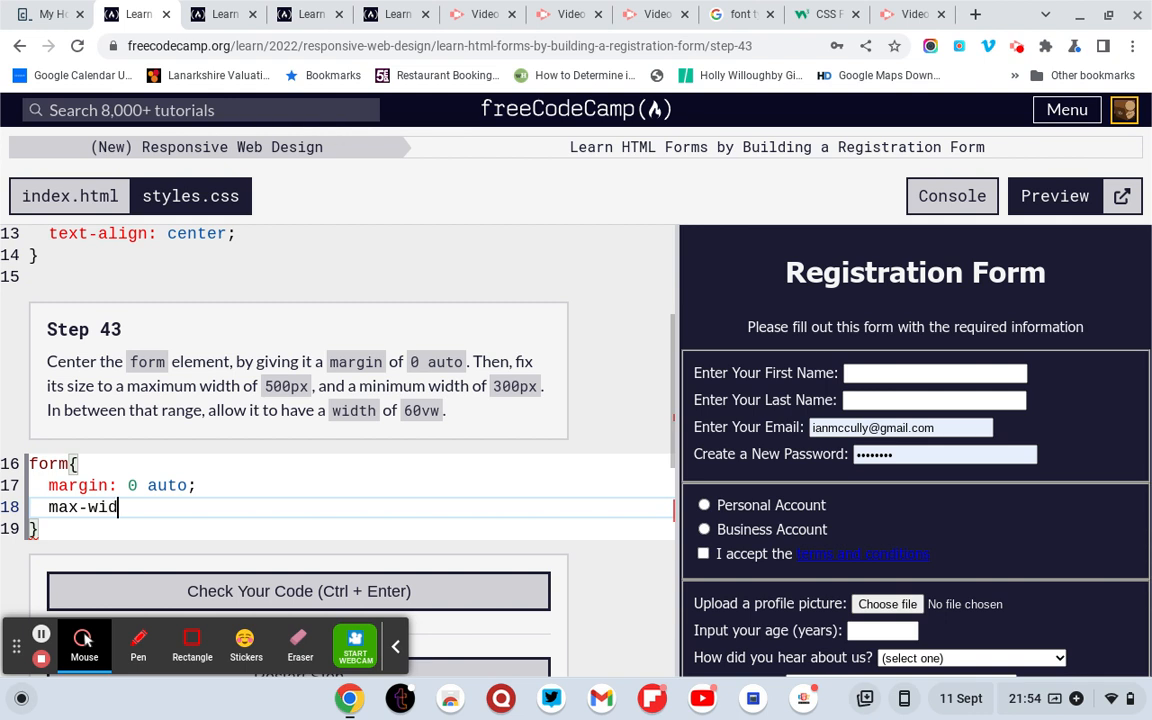
pyautogui.write('th')
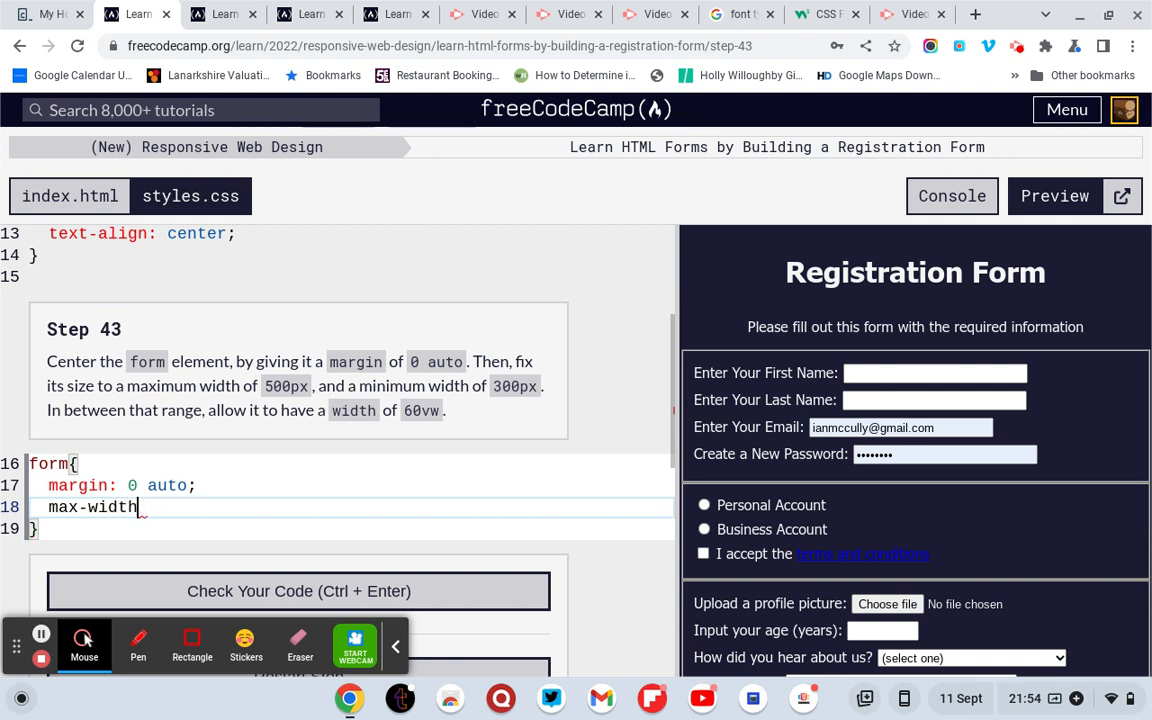
pyautogui.write(':')
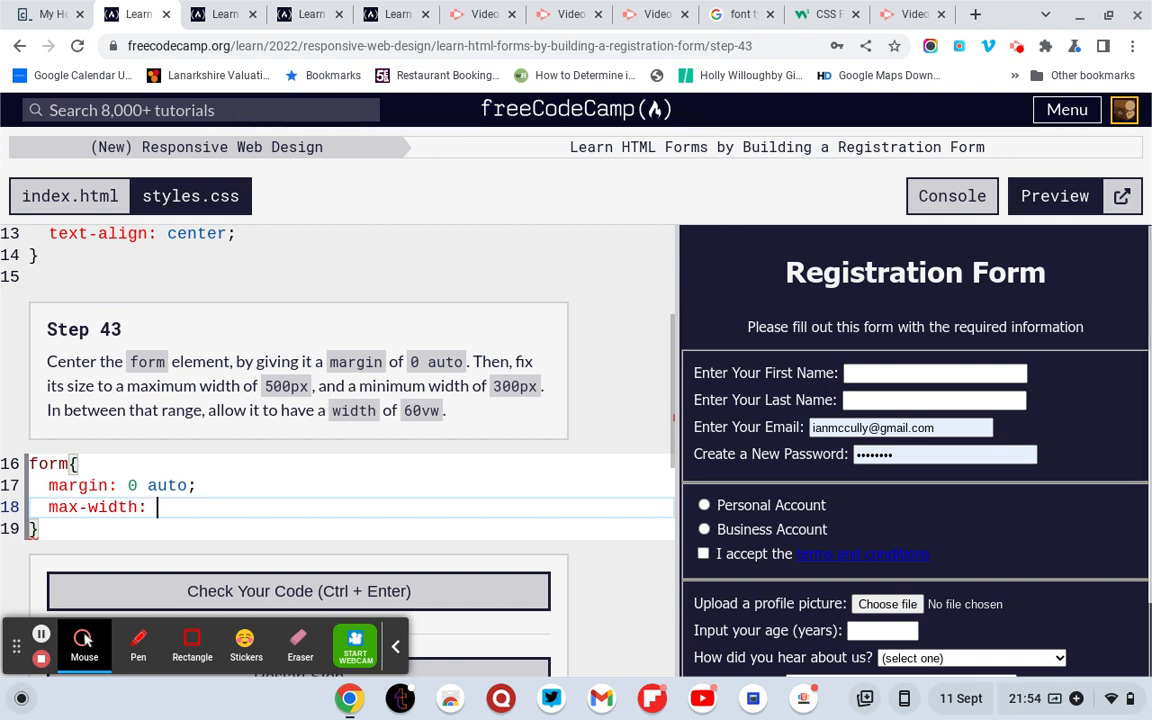
pyautogui.write('500px;')
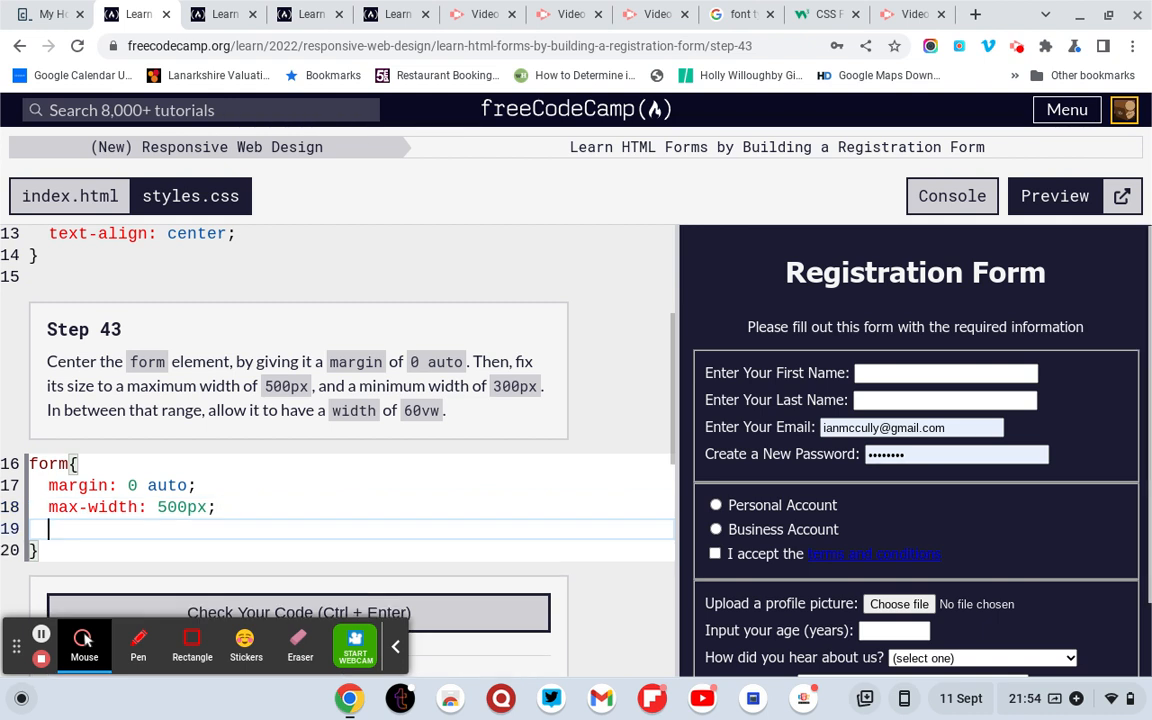
# Add min-width: 300px and width: 60vw to the form rule.
pyautogui.write('min-')
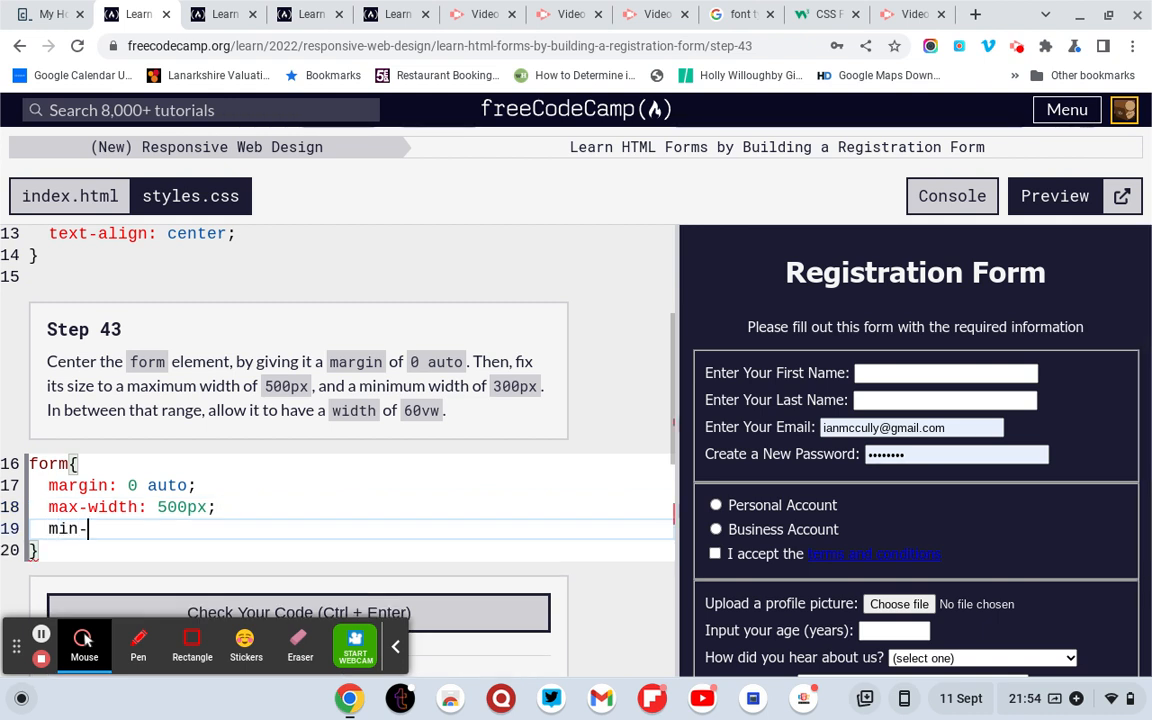
pyautogui.write('width')
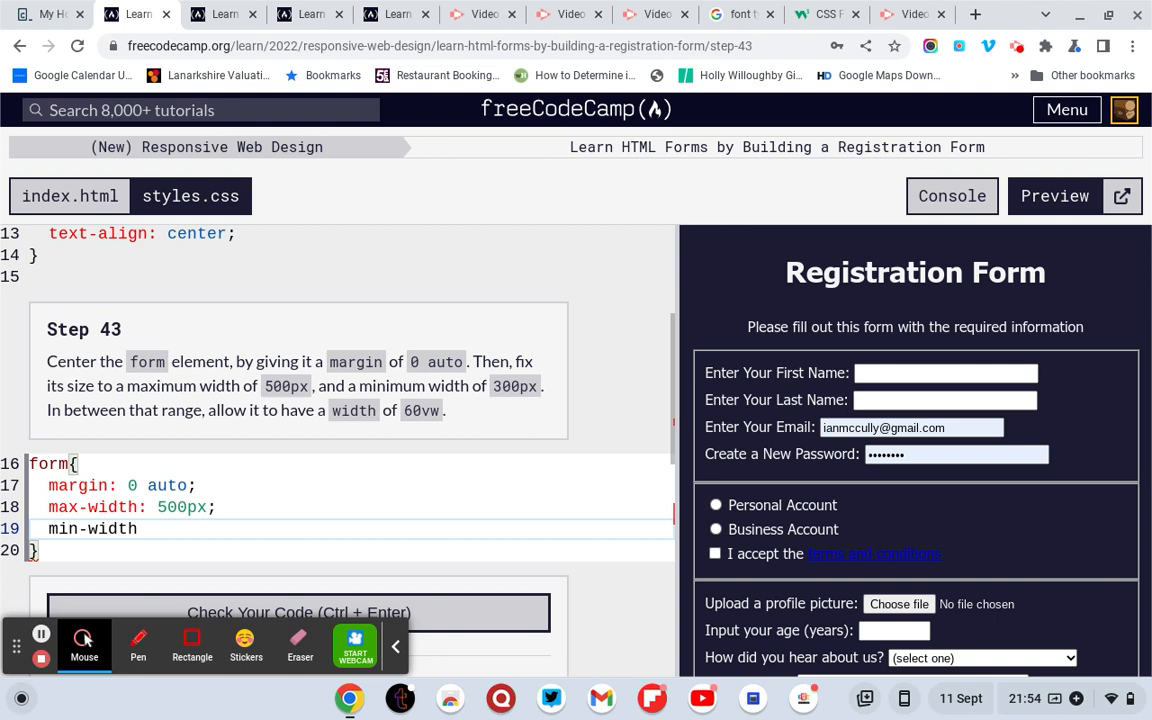
pyautogui.write(':300')
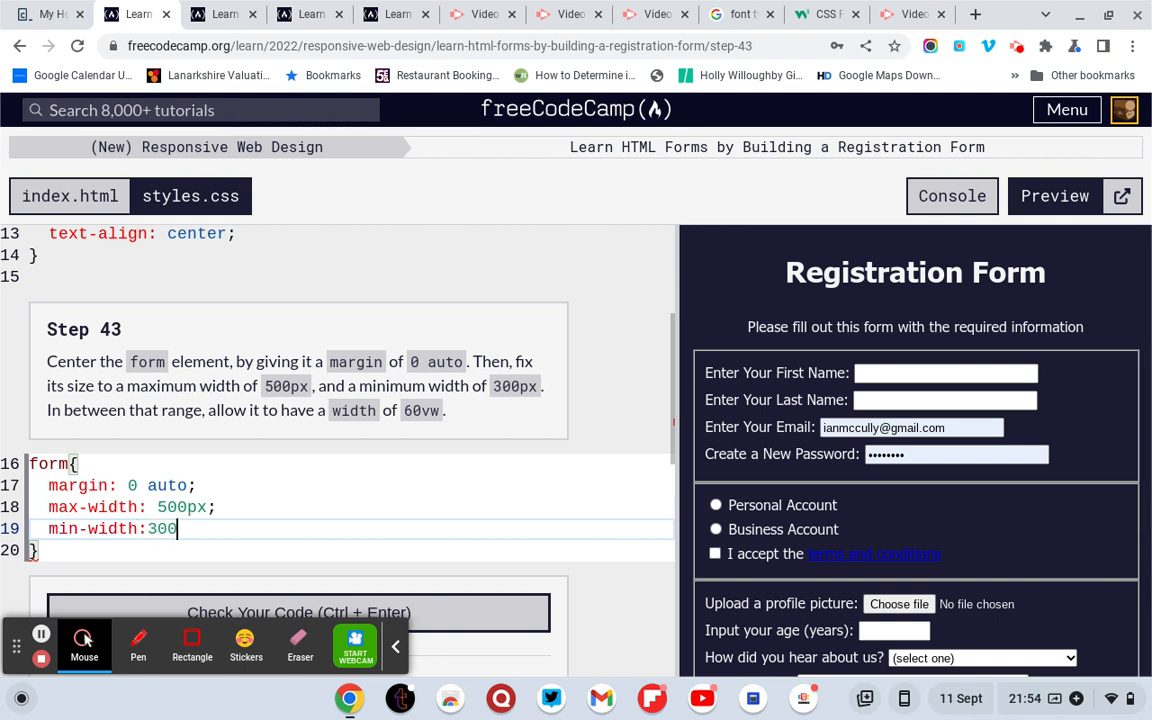
pyautogui.write('px;')
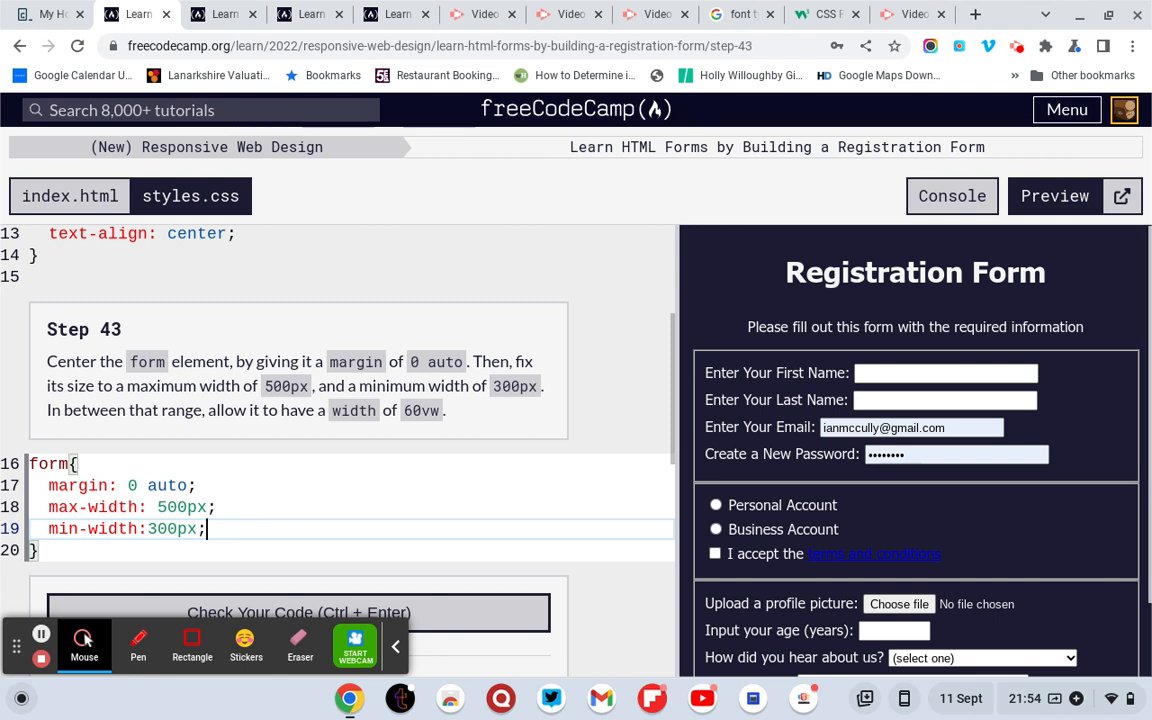
pyautogui.press('enter')
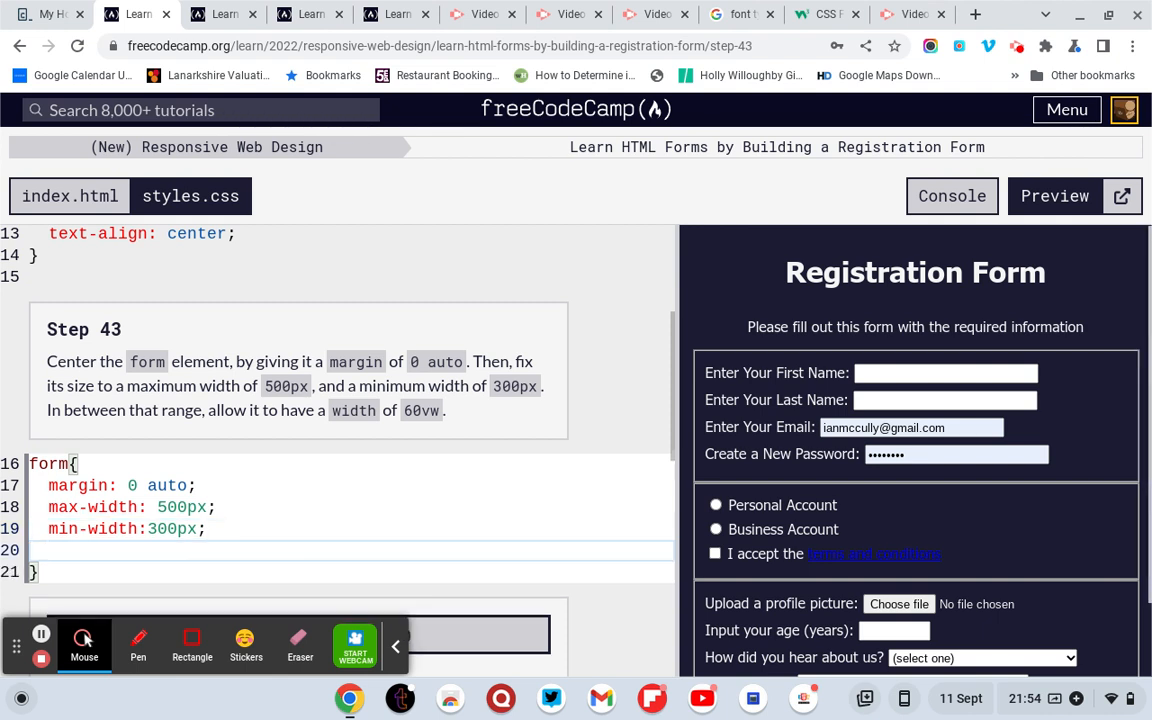
pyautogui.write('width')
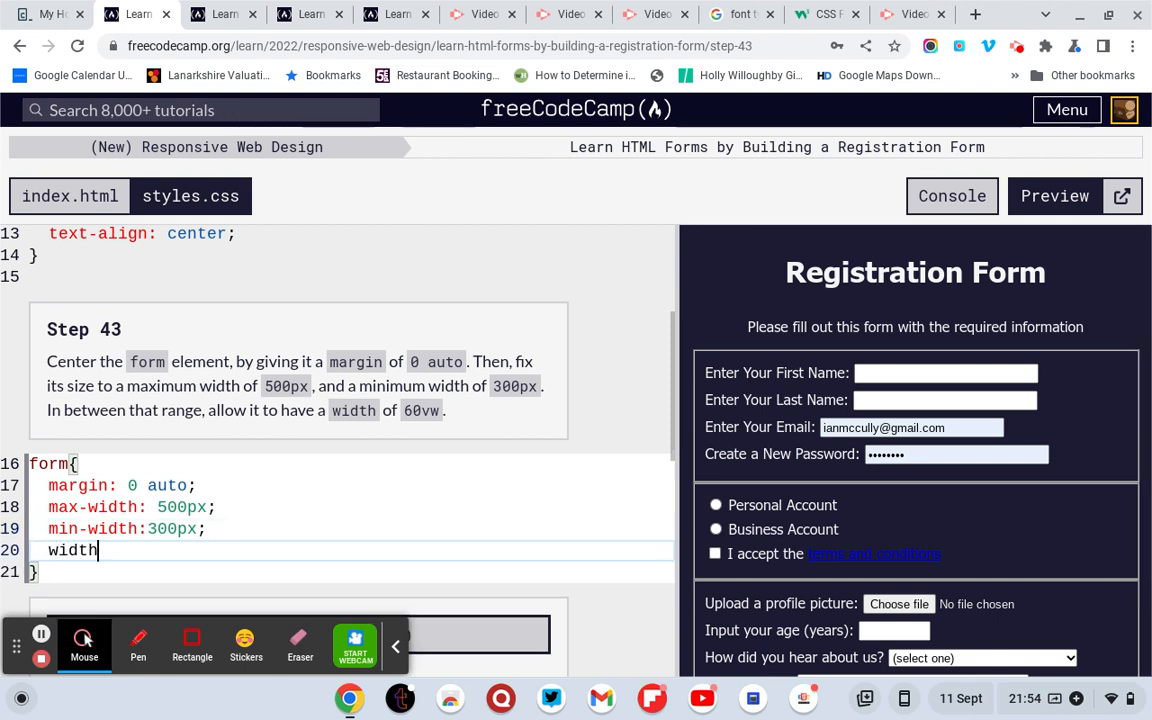
pyautogui.write(':')
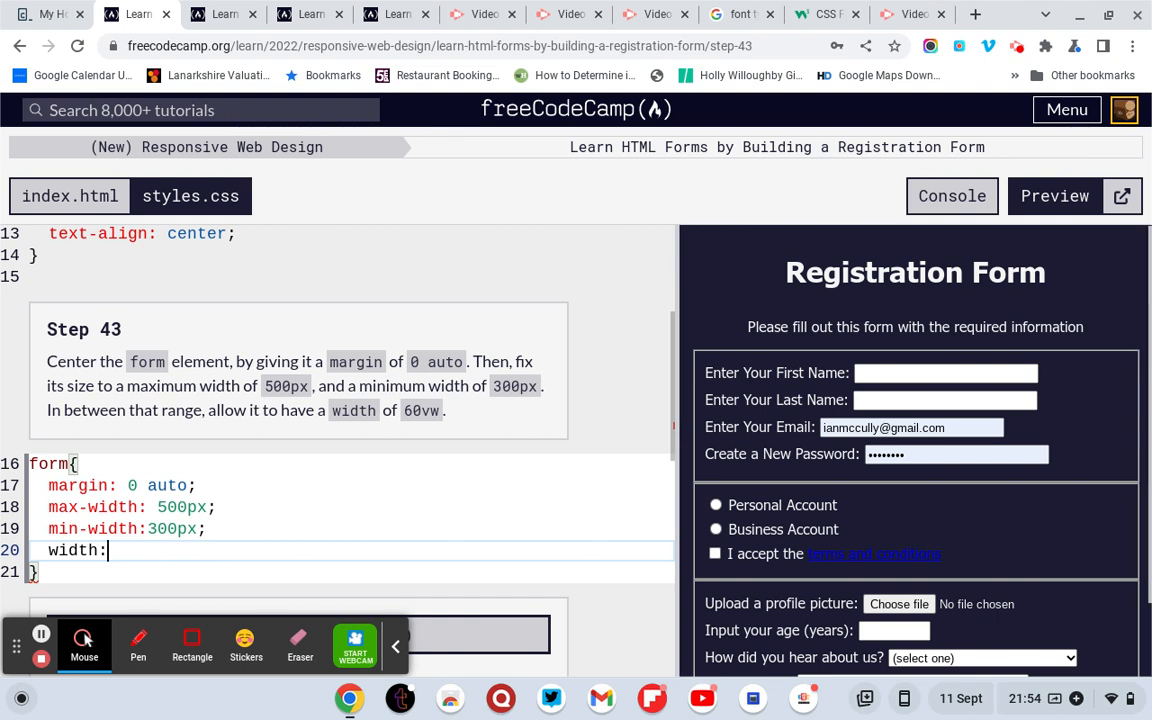
pyautogui.write('60')
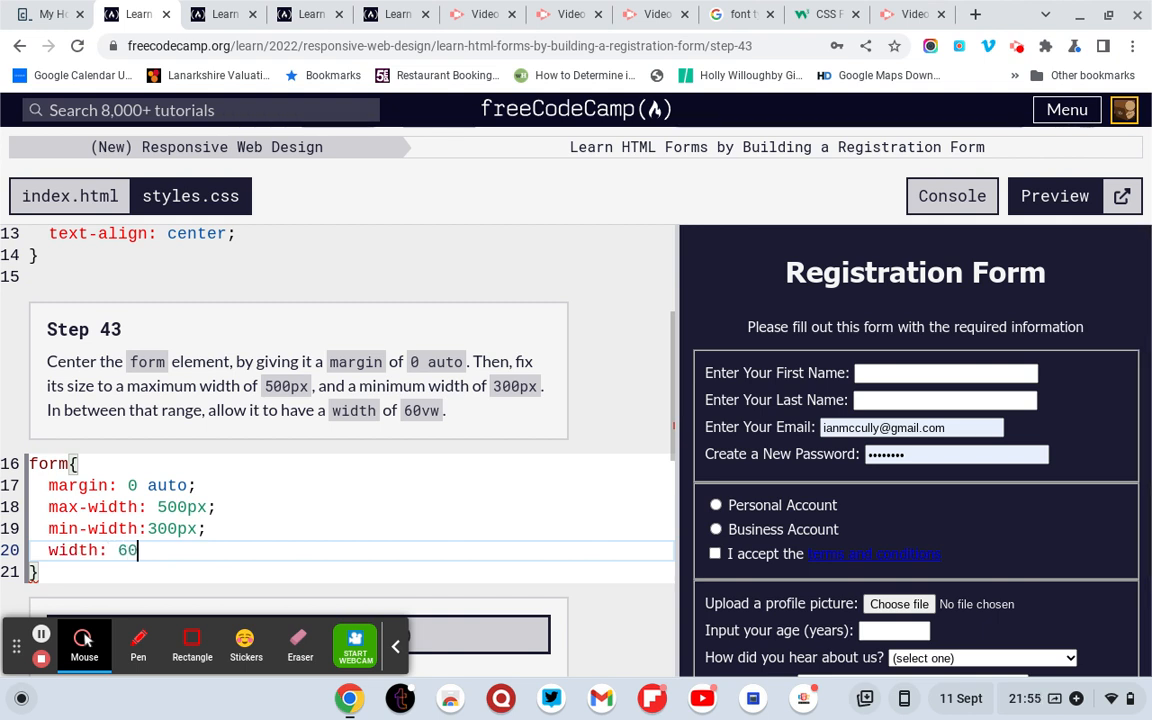
pyautogui.write('vw;')
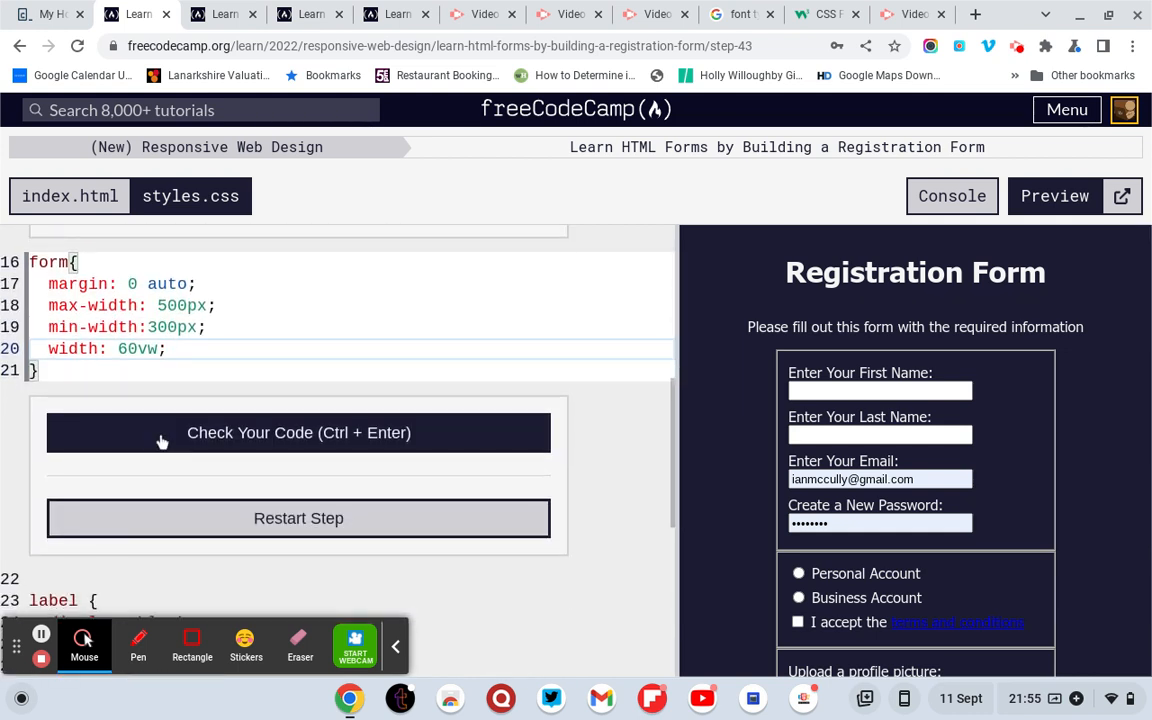
# Check and submit the Step 43 code, then place the cursor on empty line 23 in Step 44.
pyautogui.click(298, 432)
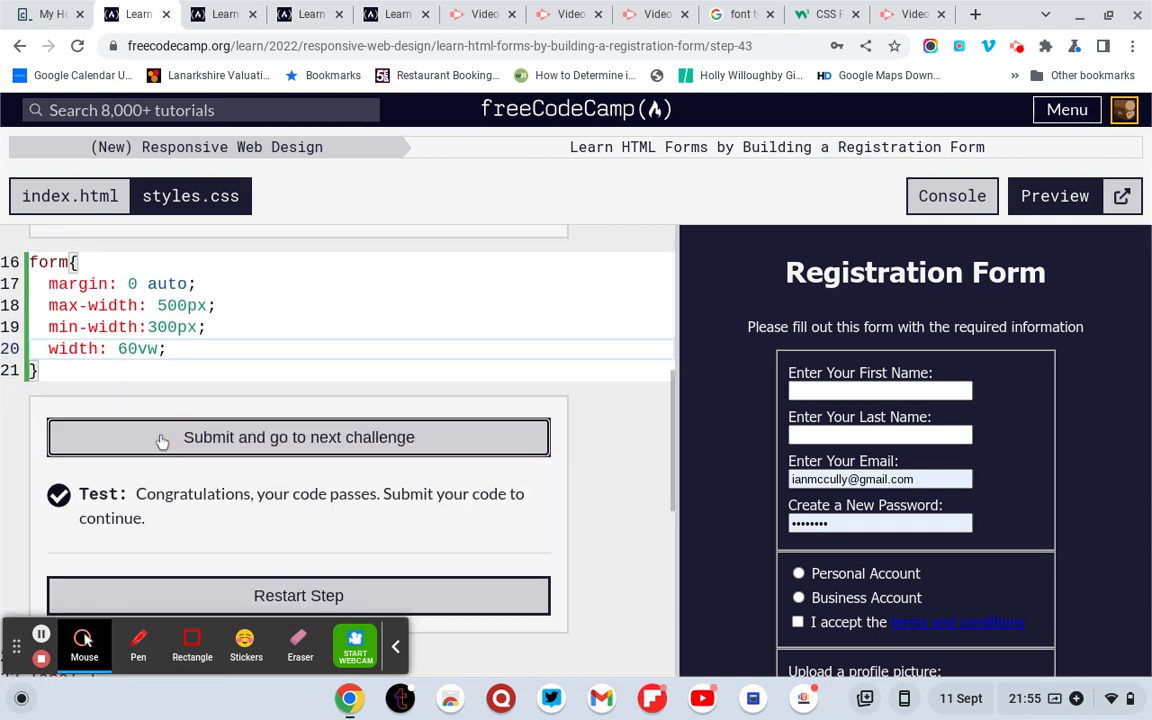
pyautogui.click(298, 437)
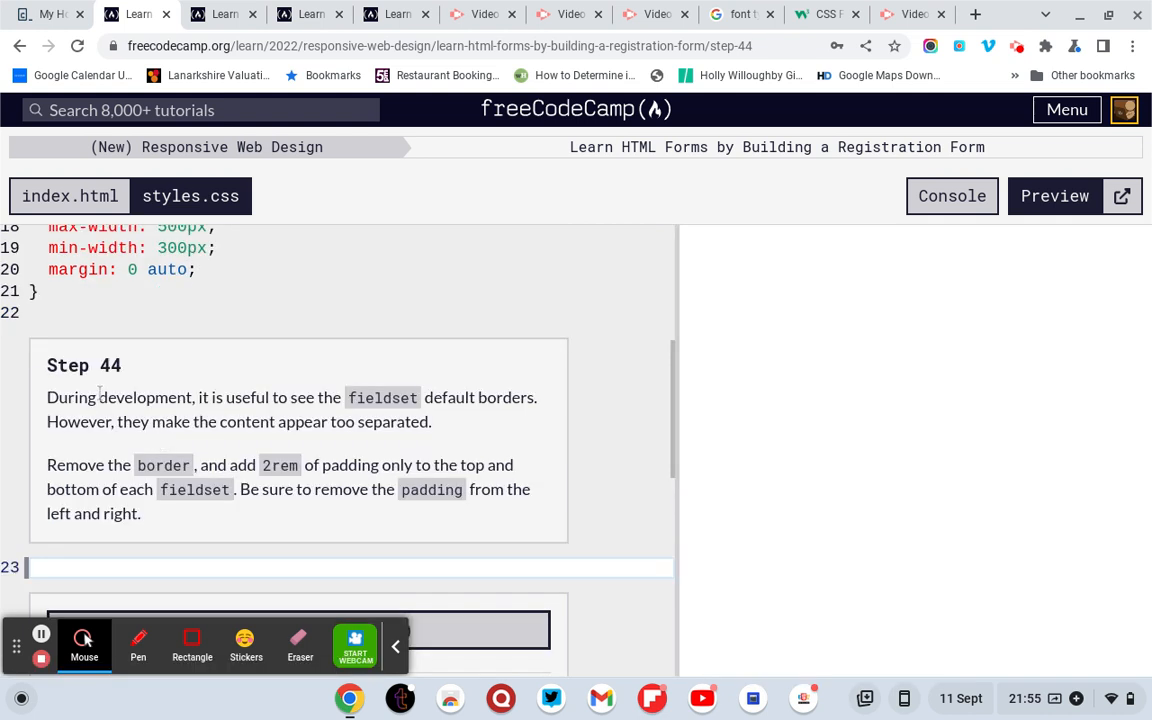
pyautogui.click(1054, 195)
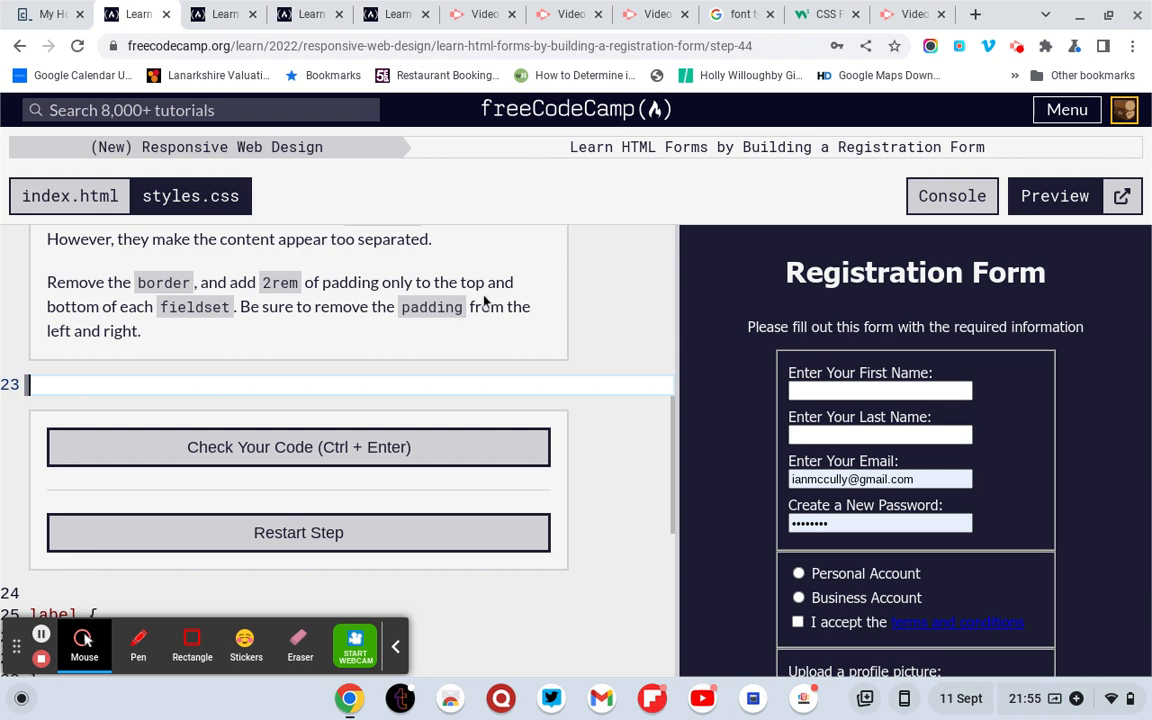
pyautogui.moveTo(262, 331)
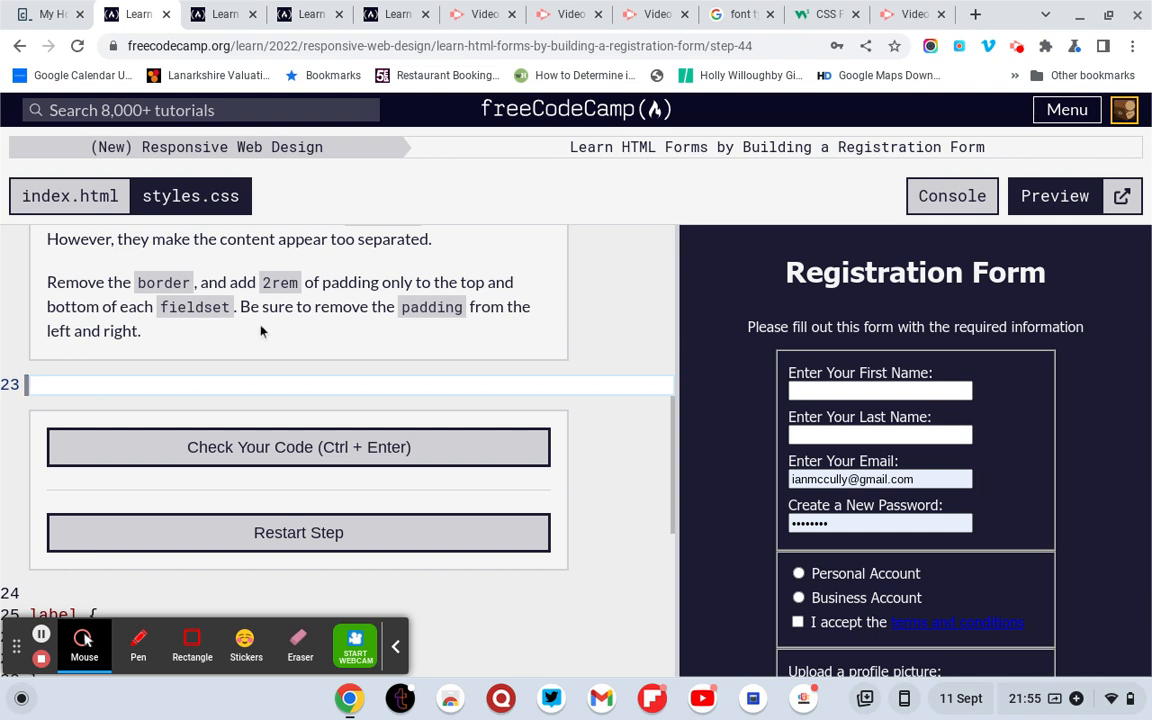
pyautogui.moveTo(83, 376)
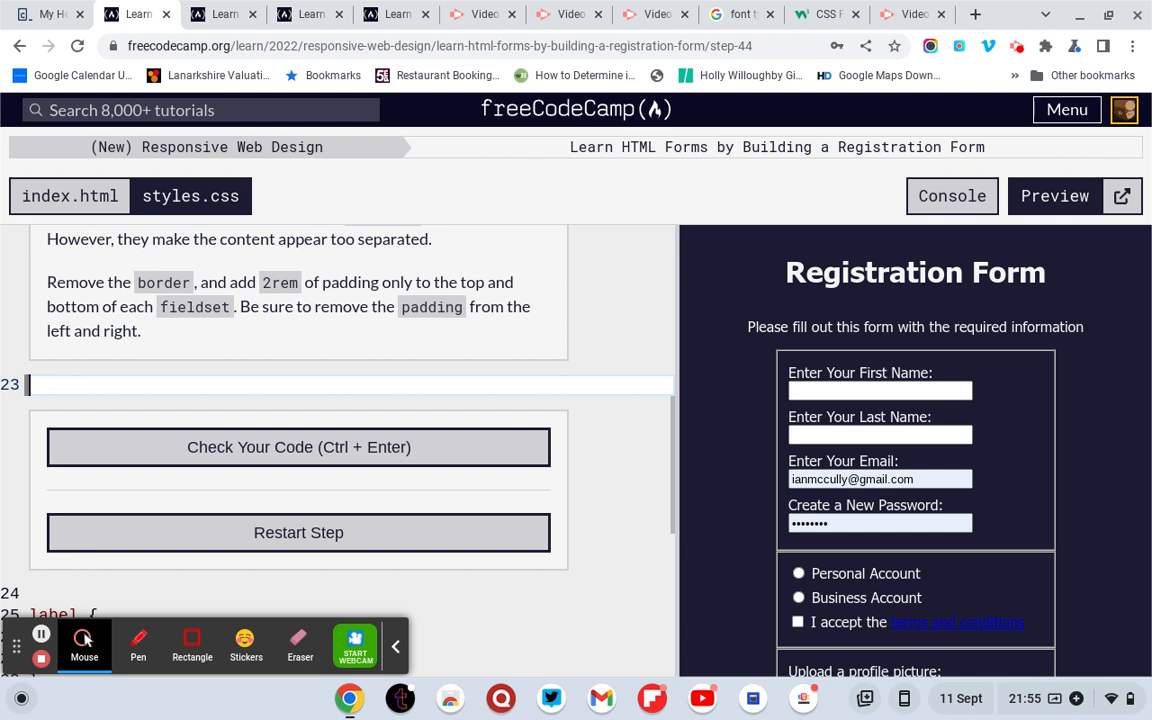
# Create a fieldset rule containing border: auto;.
pyautogui.write('f')
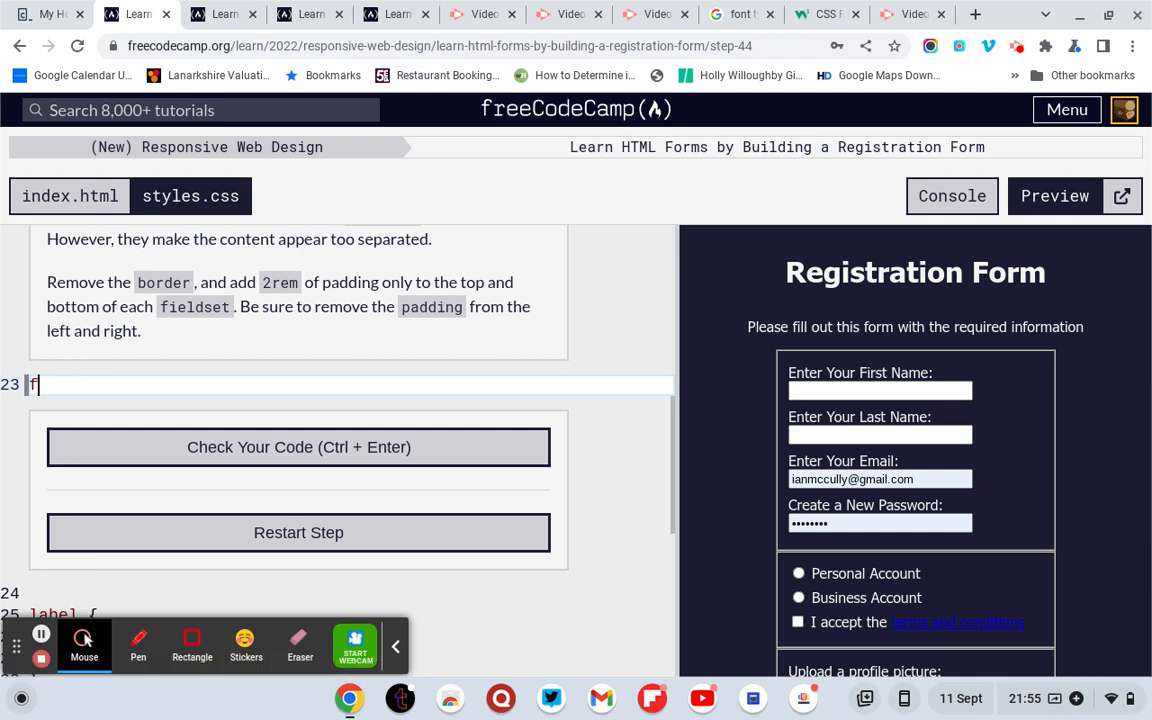
pyautogui.write('ieldset{}')
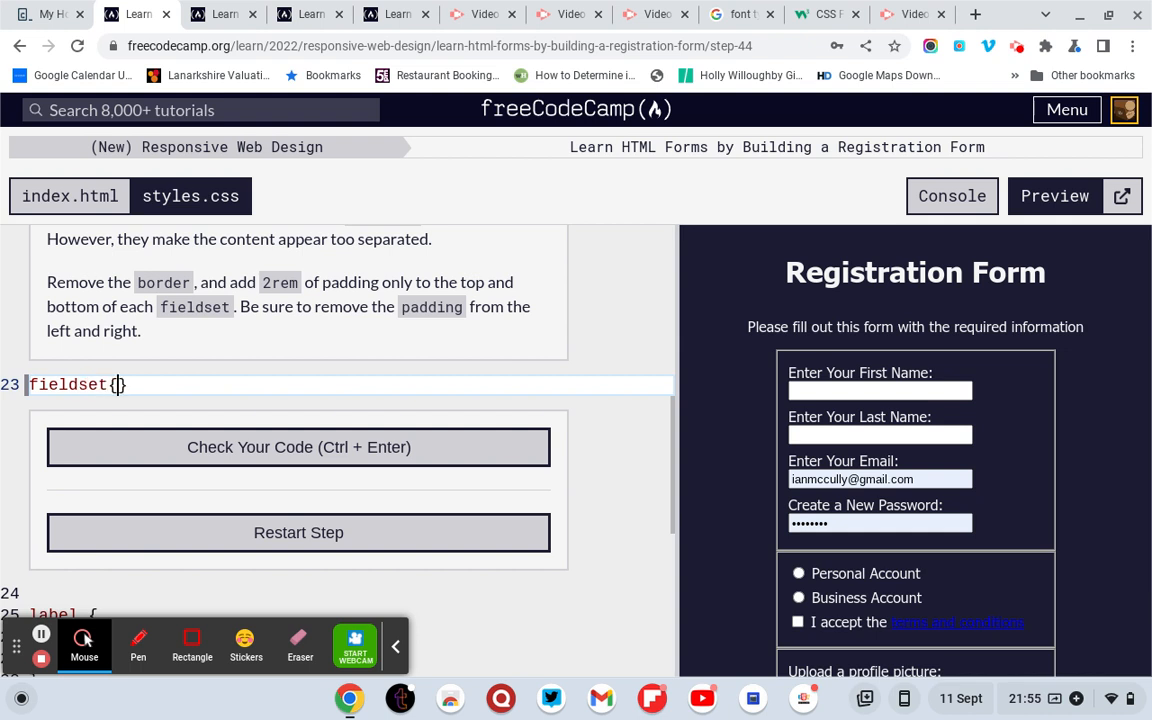
pyautogui.press('Enter')
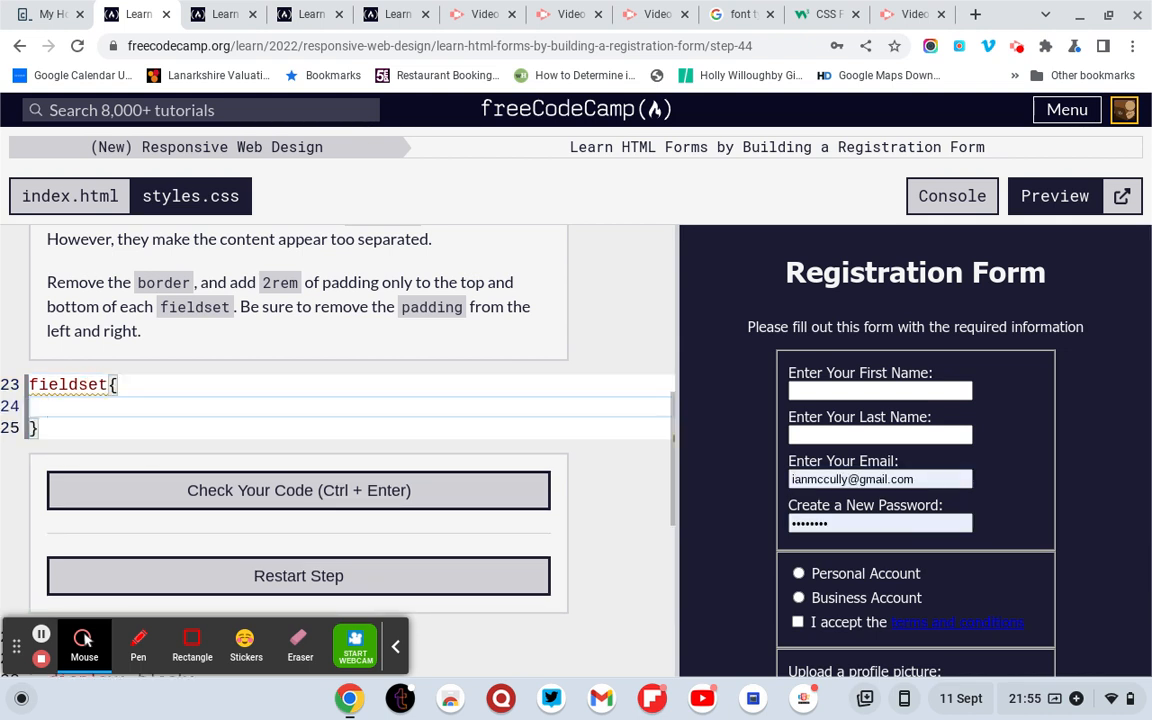
pyautogui.write('bord')
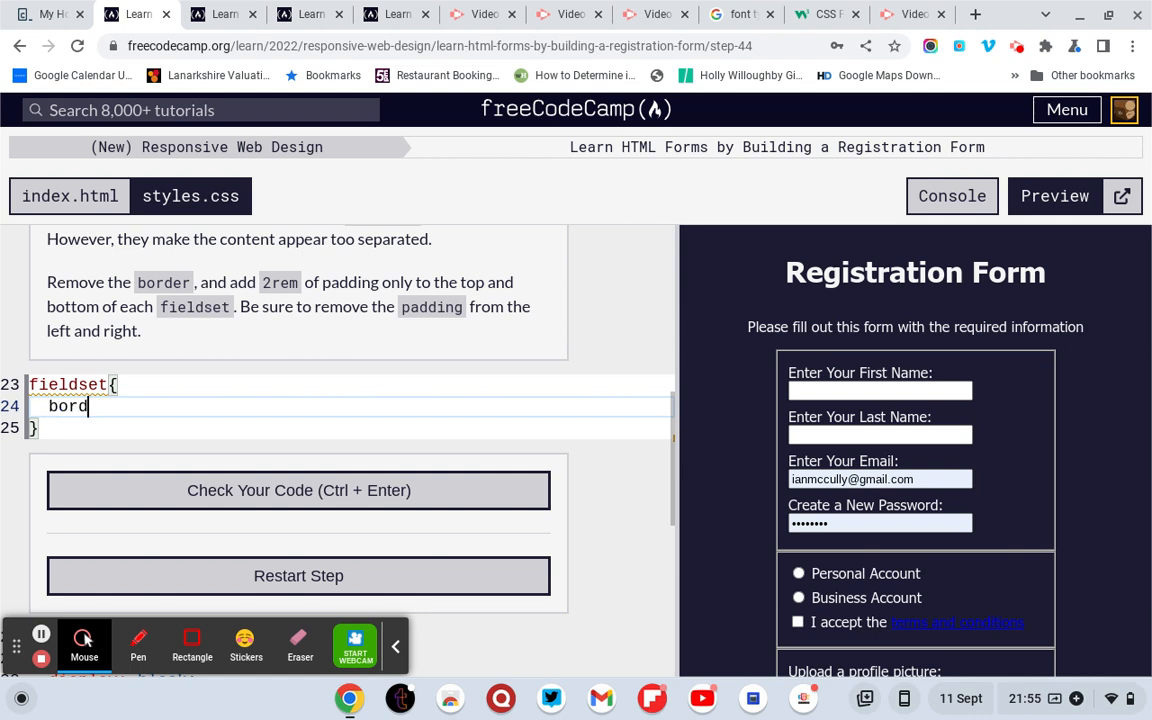
pyautogui.write('er: au')
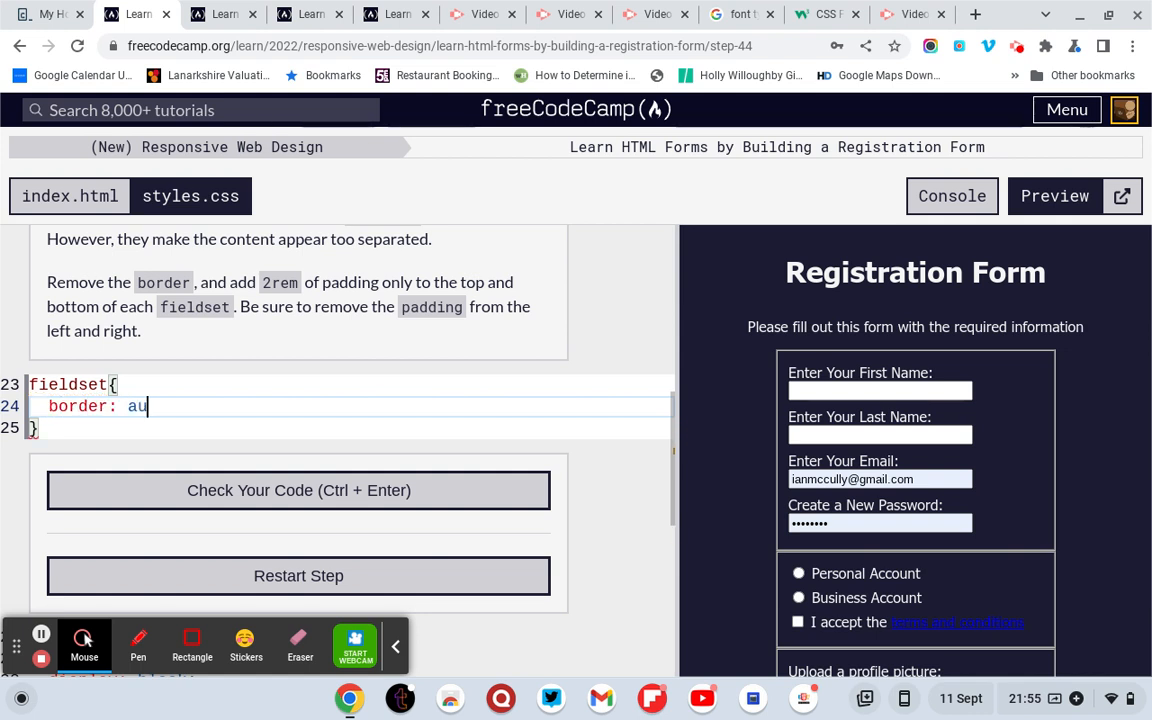
pyautogui.write('to;')
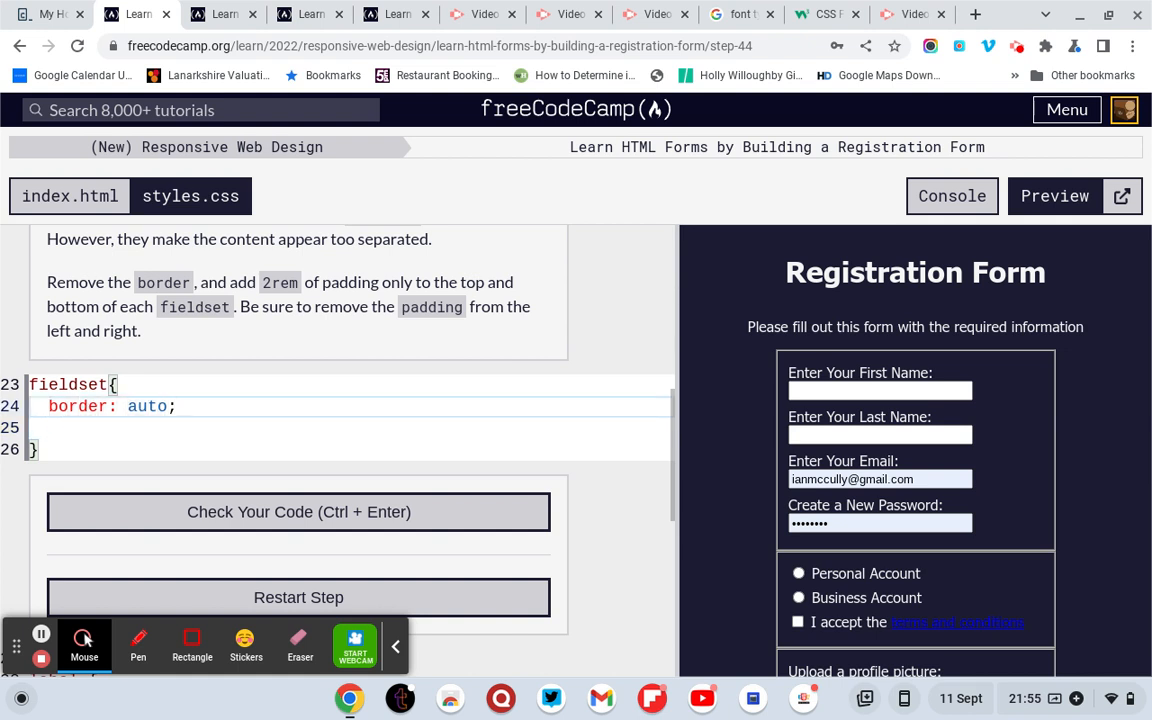
# Replace the border value with 2rem and add a new empty line.
pyautogui.press('Backspace')
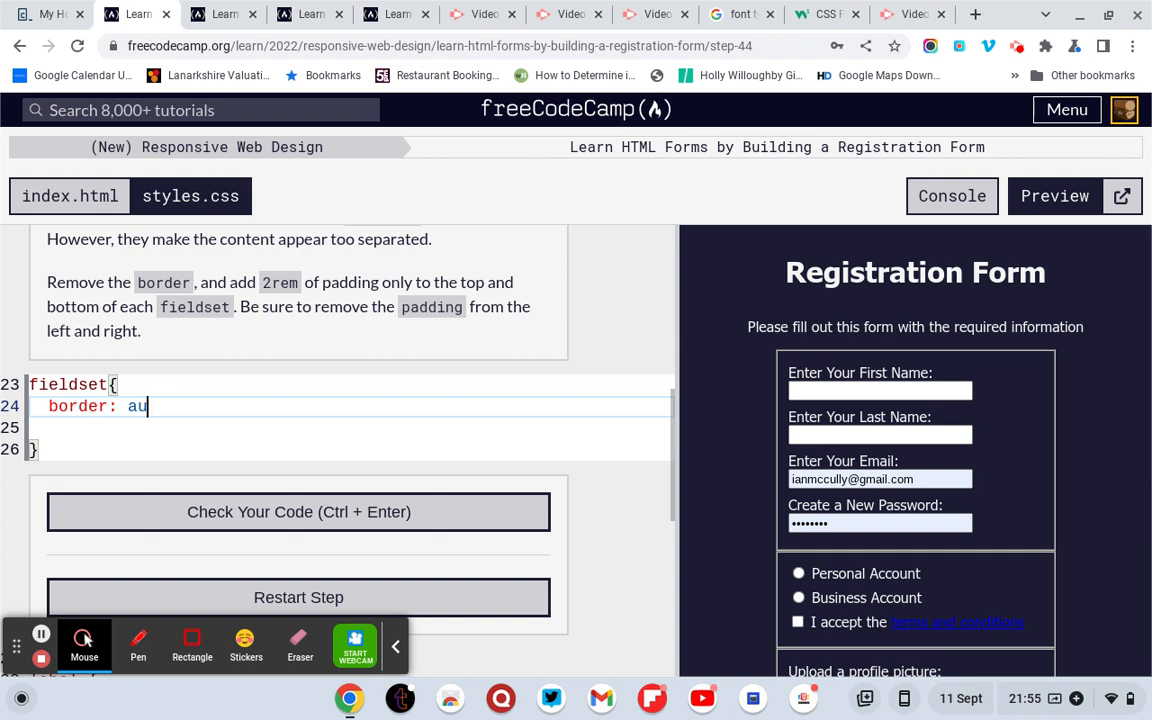
pyautogui.write('2')
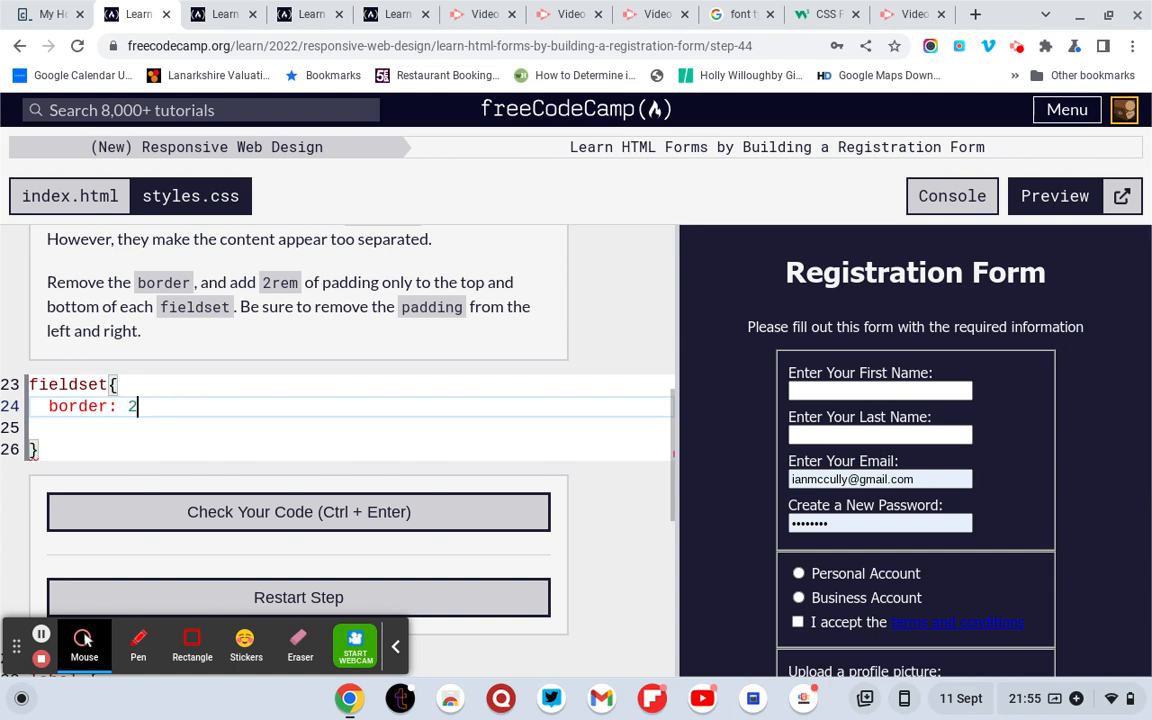
pyautogui.write('rem;')
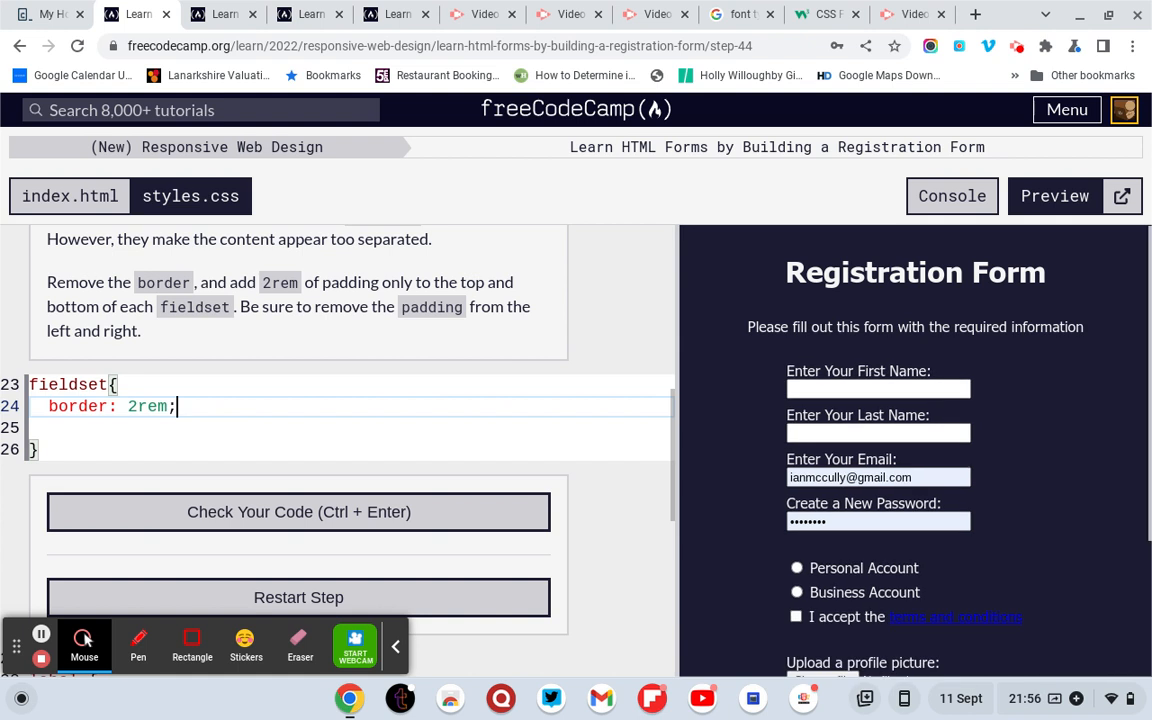
pyautogui.press('enter')
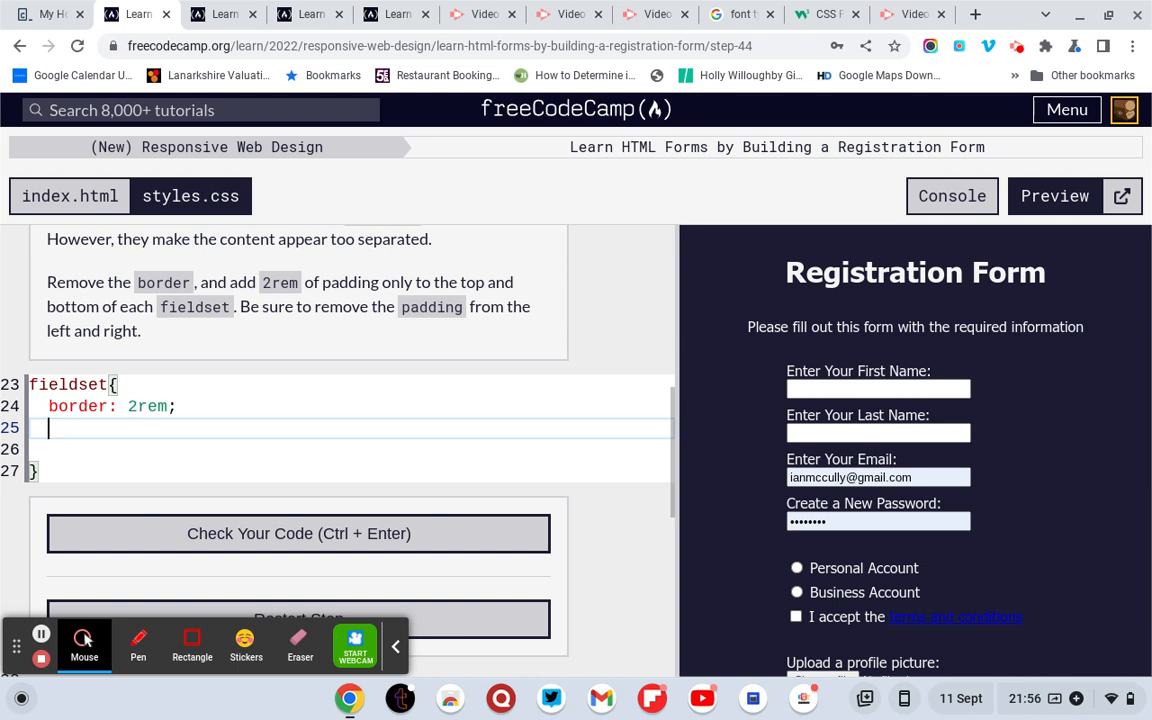
# Change the fieldset border to auto and add padding: 2rem 2rem.
pyautogui.write('paddi')
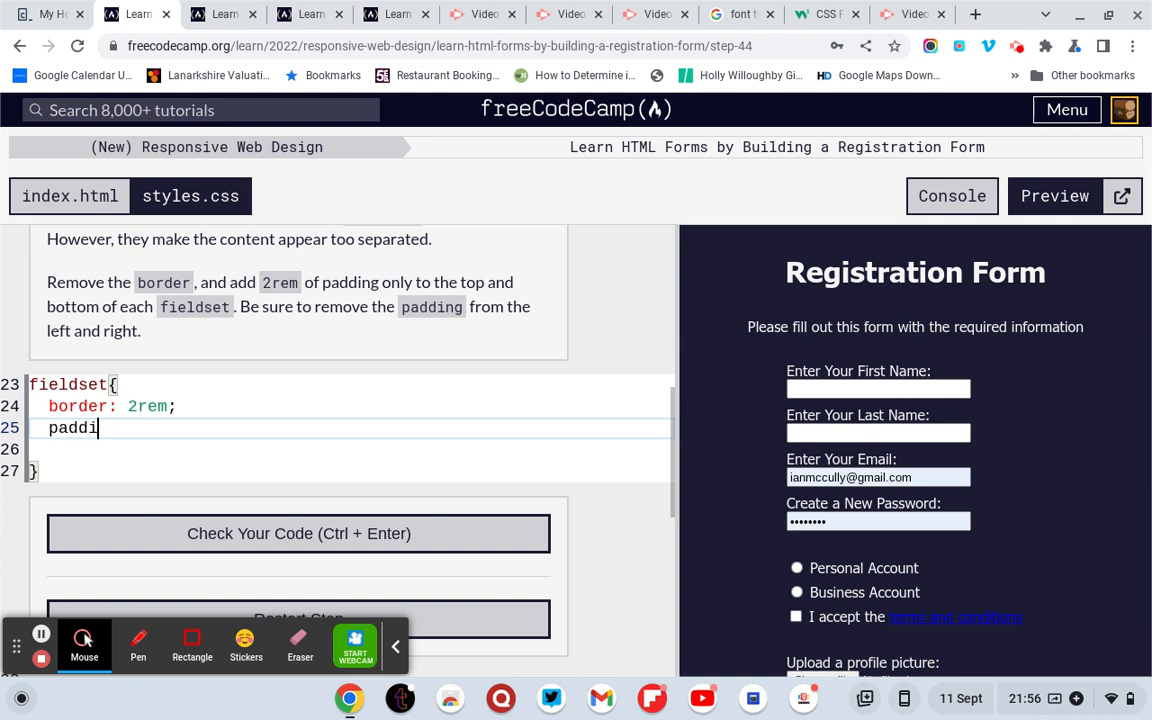
pyautogui.write('ng:')
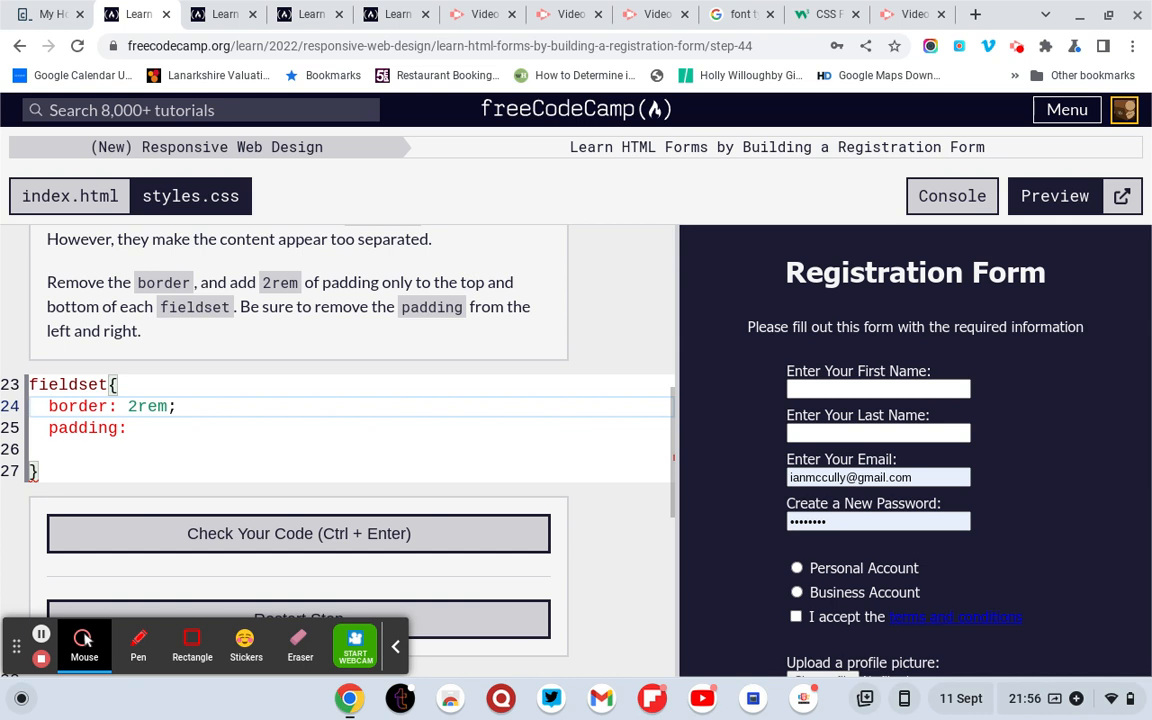
pyautogui.doubleClick(147, 406)
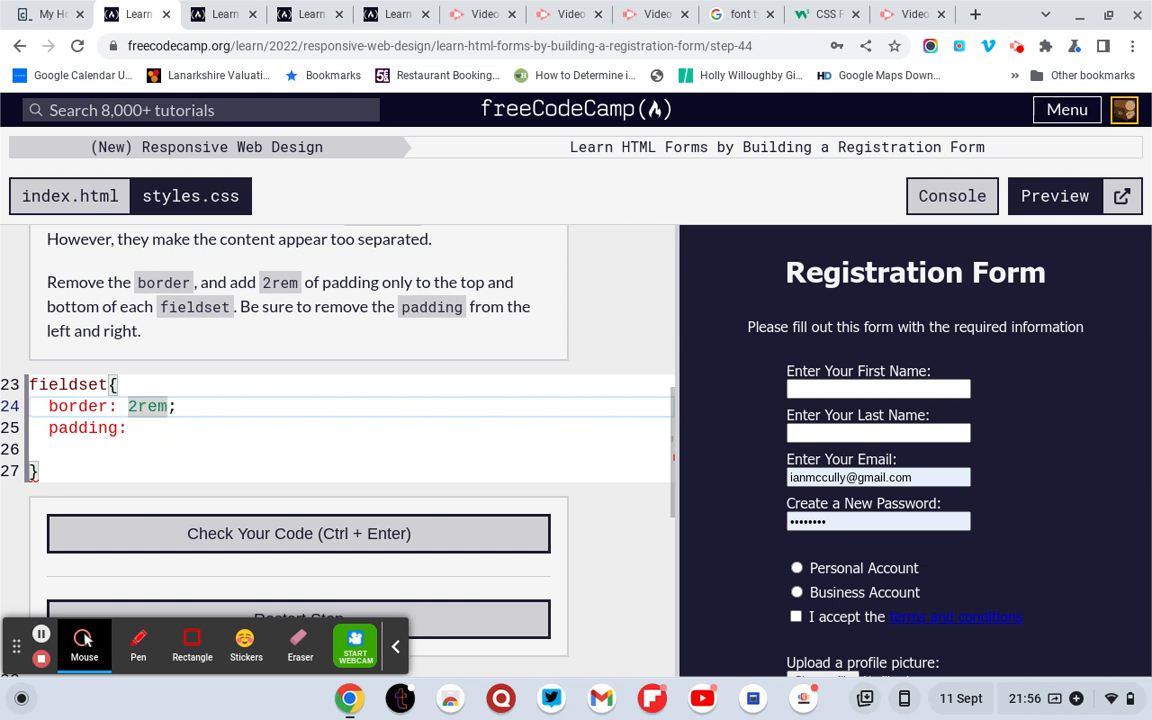
pyautogui.write('a')
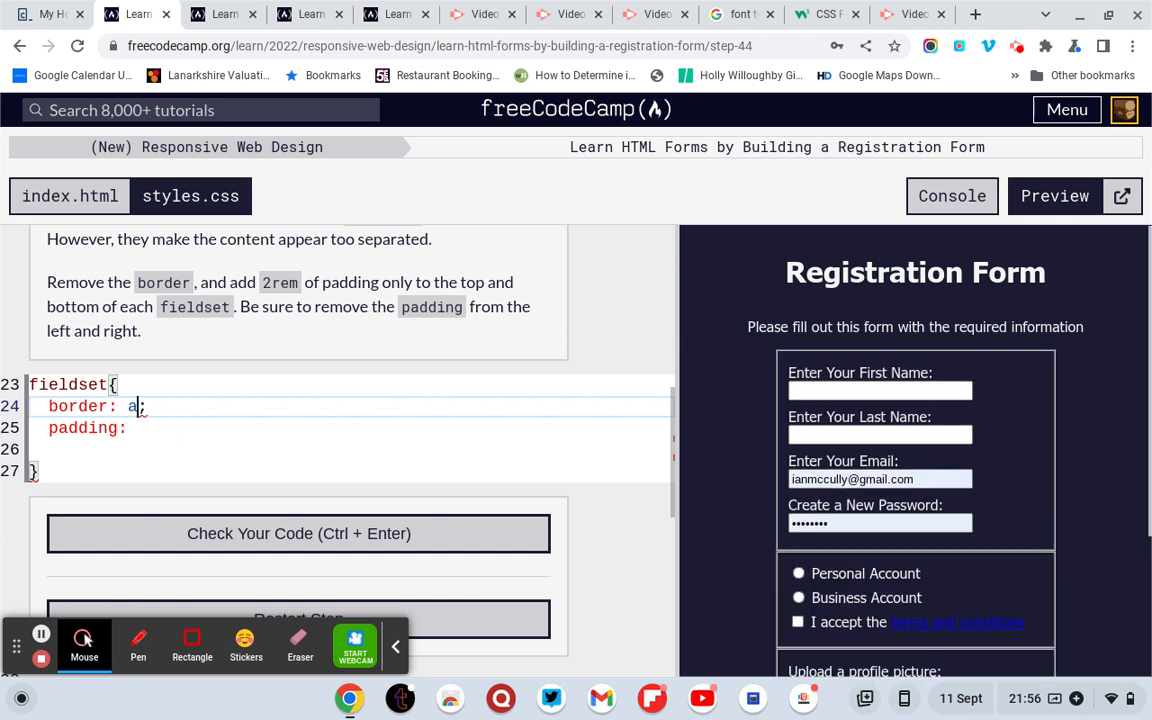
pyautogui.write('uto')
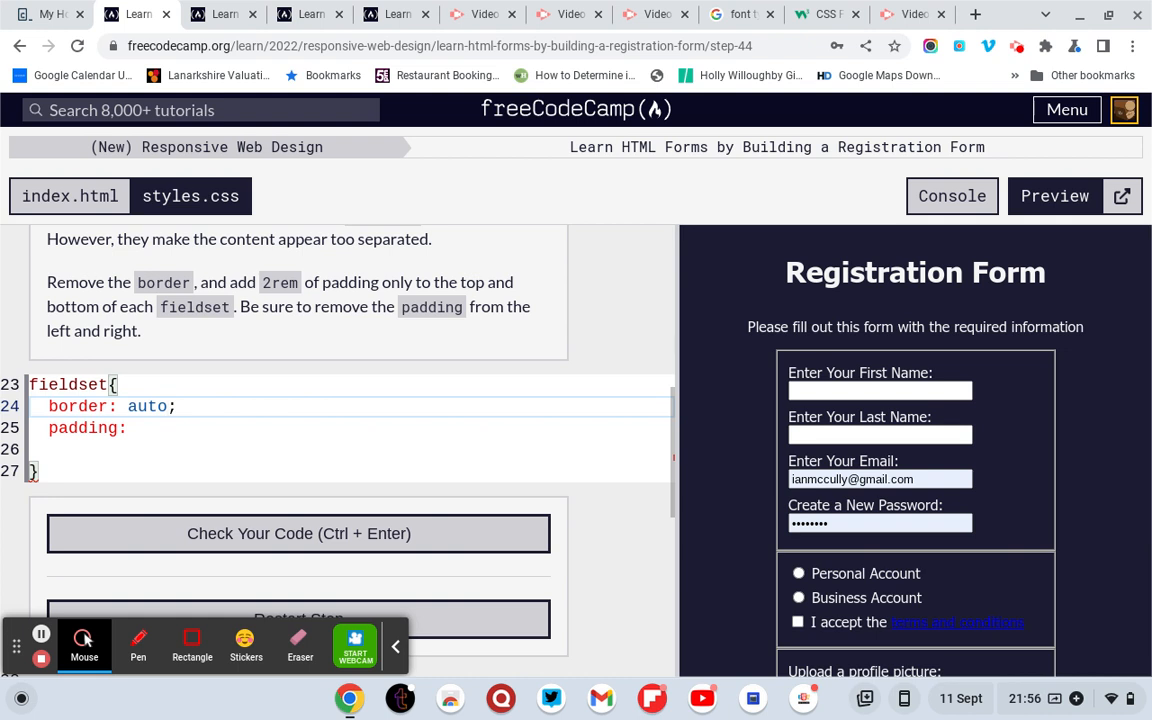
pyautogui.click(135, 428)
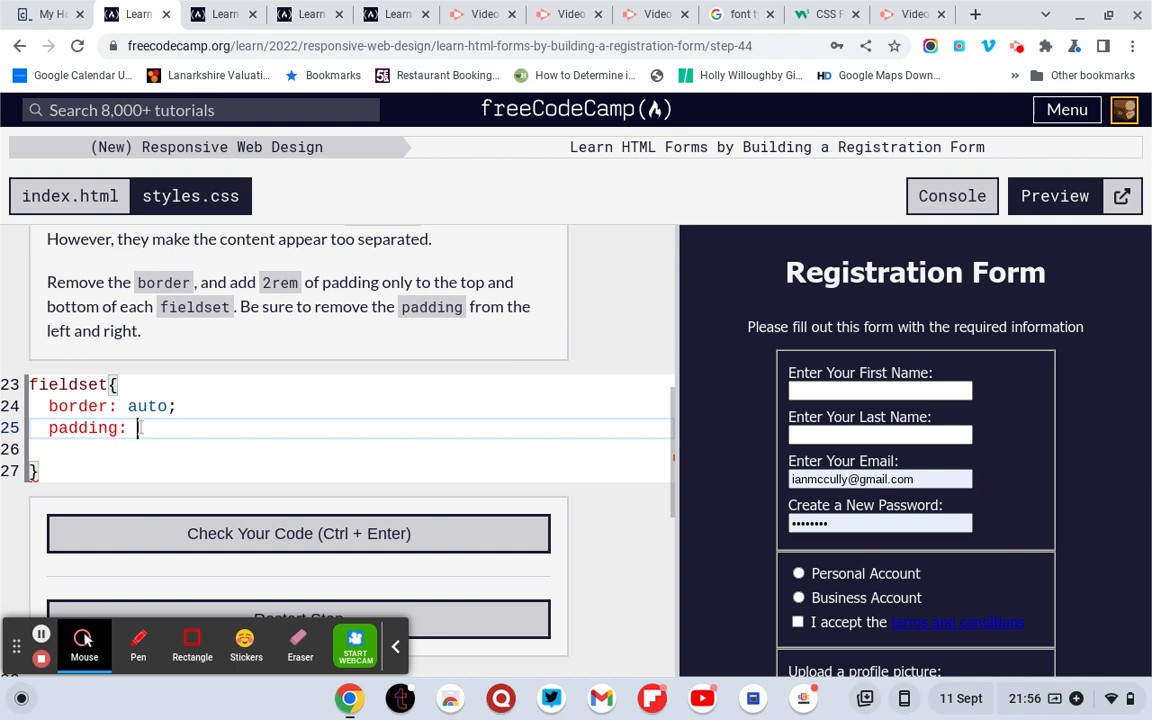
pyautogui.write('2rem 2')
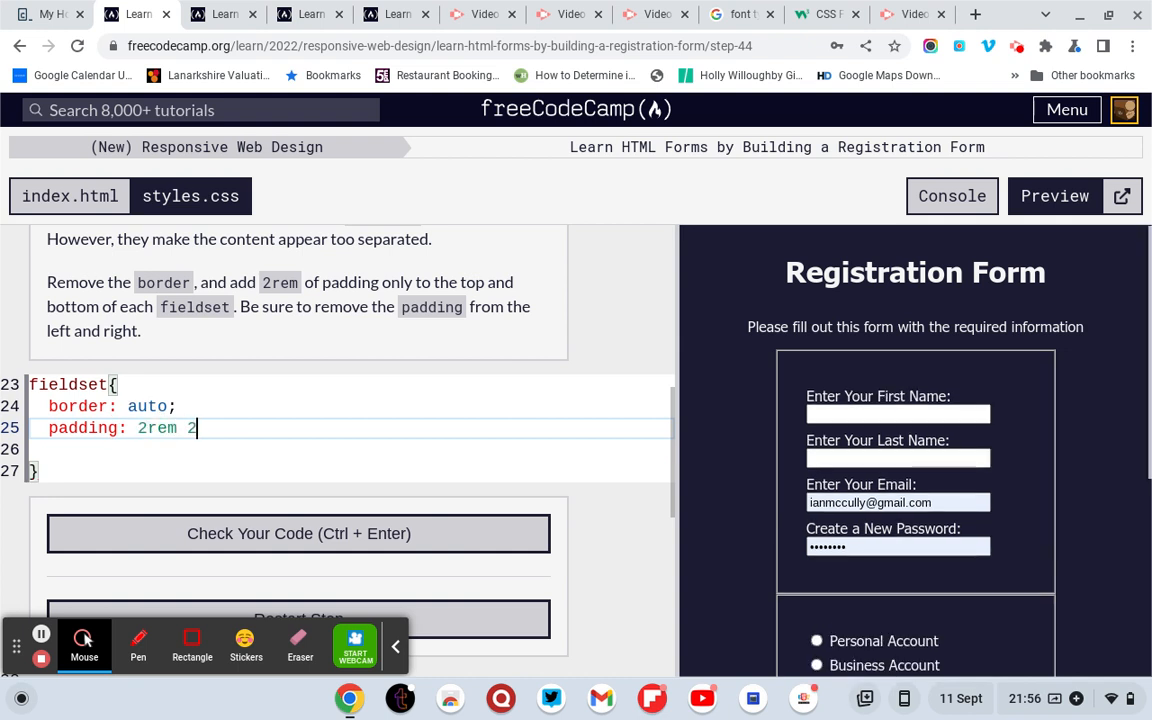
pyautogui.write('rem;')
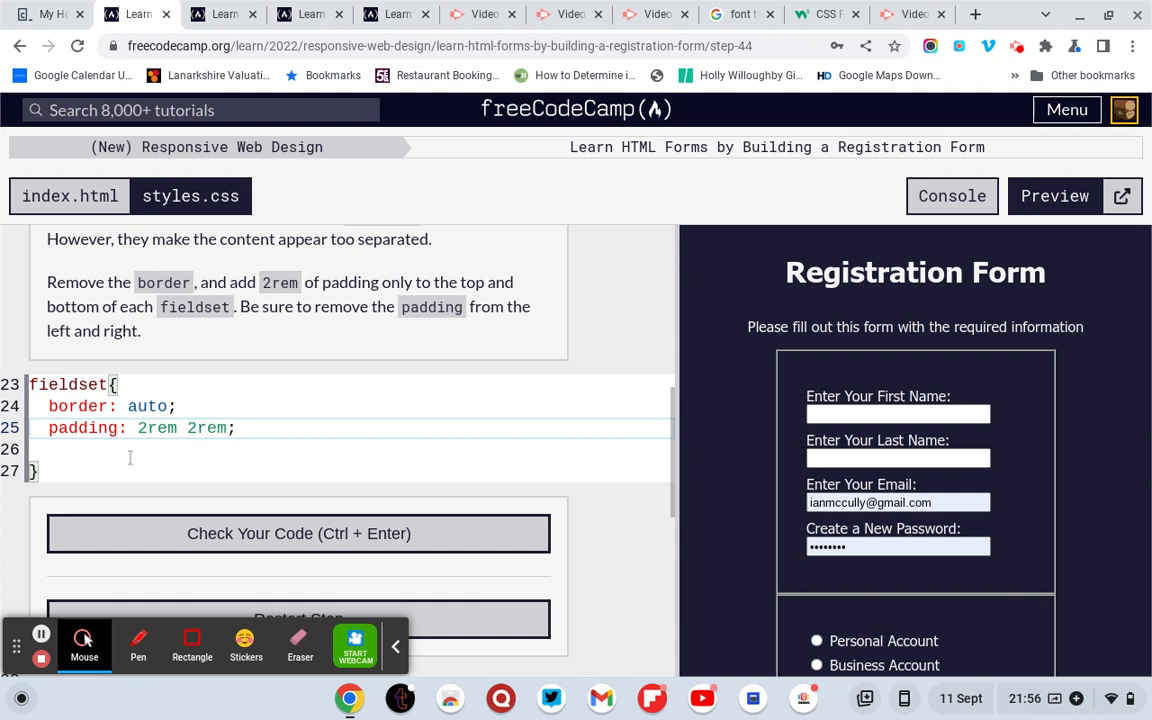
# Run the tests, set the fieldset border to 0, and re-check the code.
pyautogui.click(298, 533)
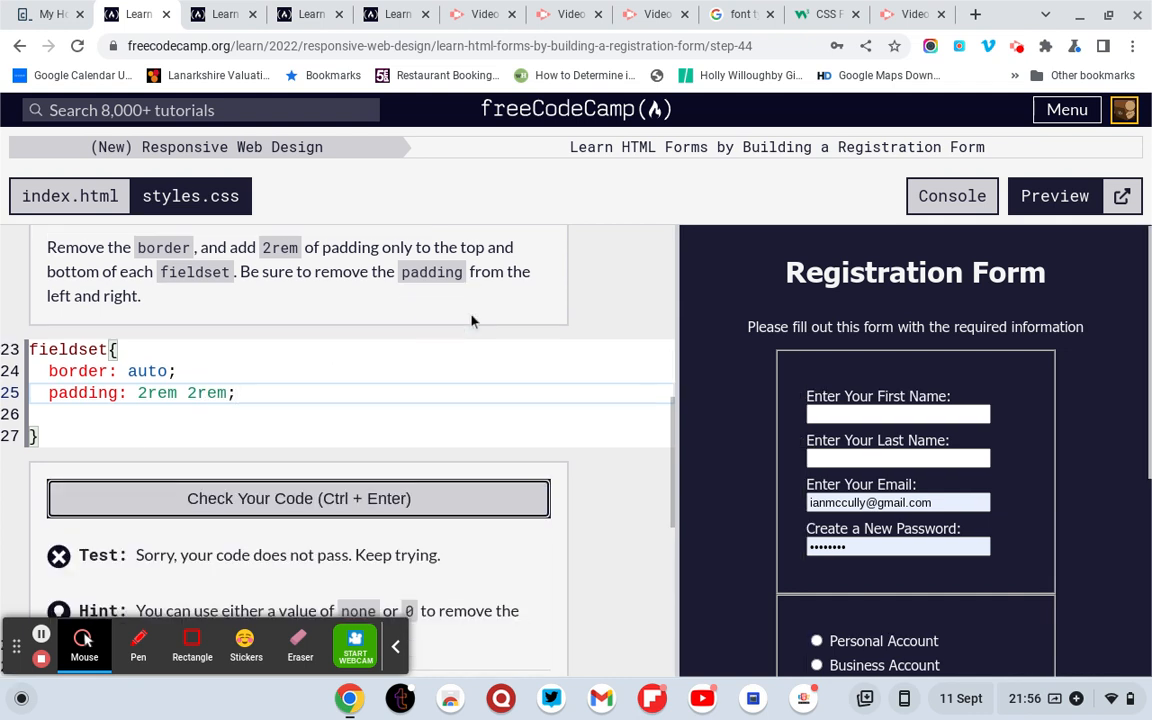
pyautogui.scroll(-3)
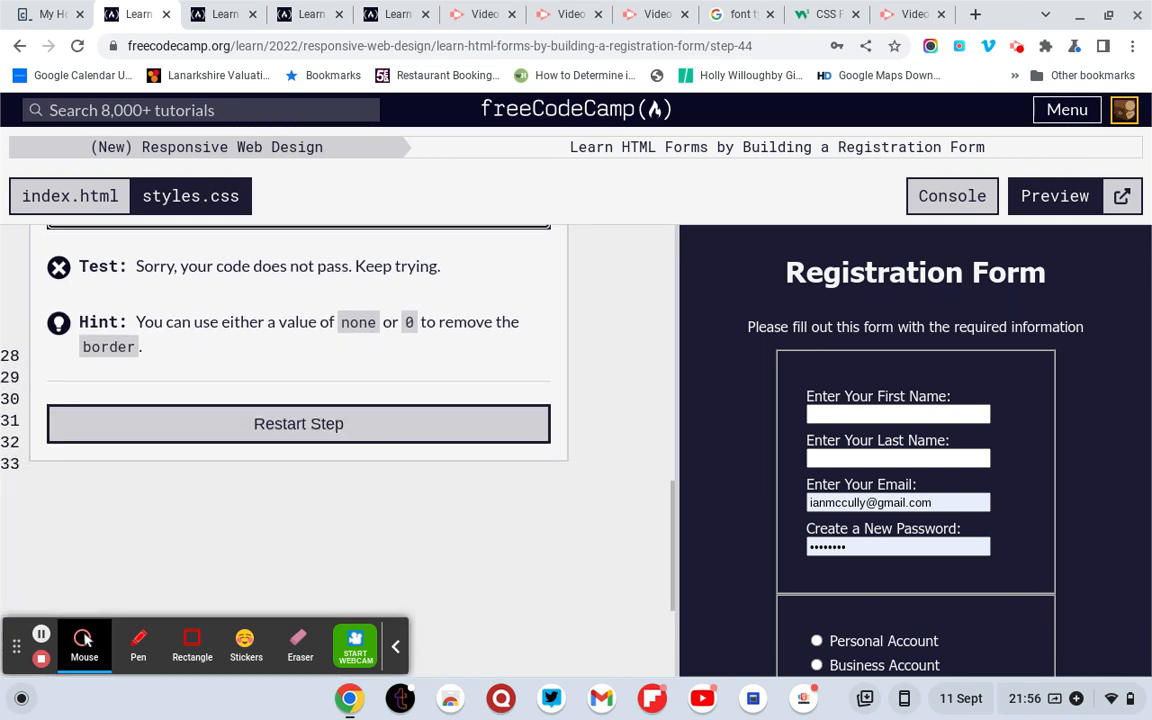
pyautogui.moveTo(419, 350)
pyautogui.write('border: a;')
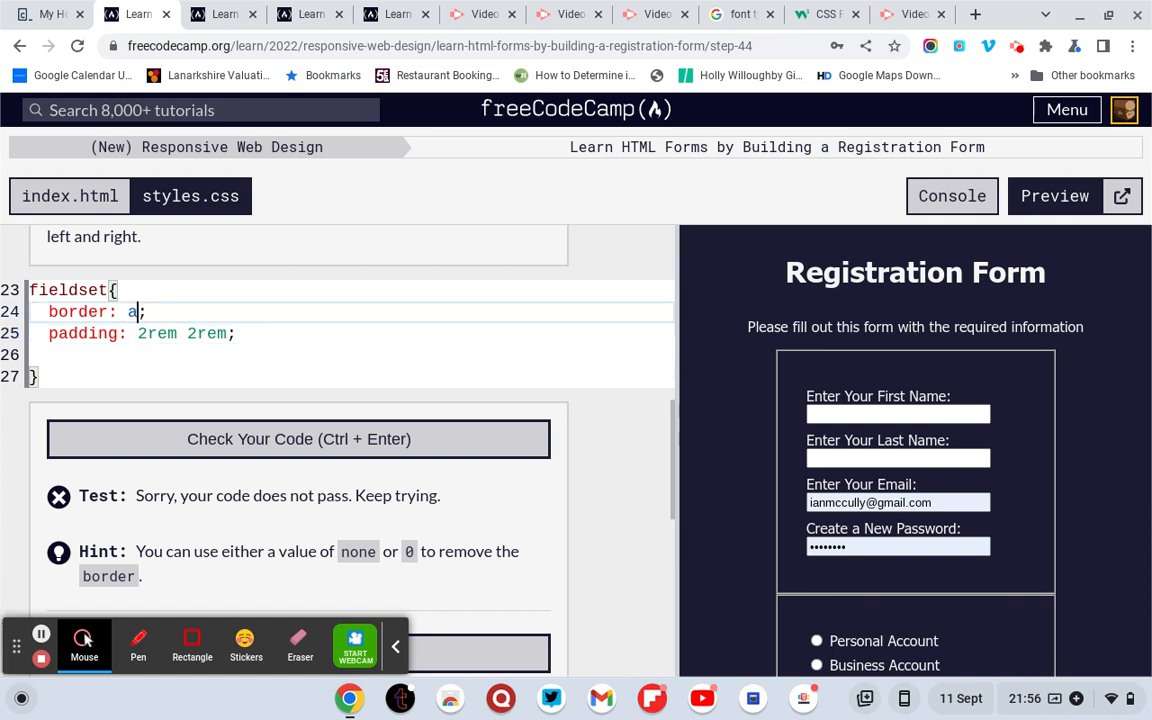
pyautogui.write('0')
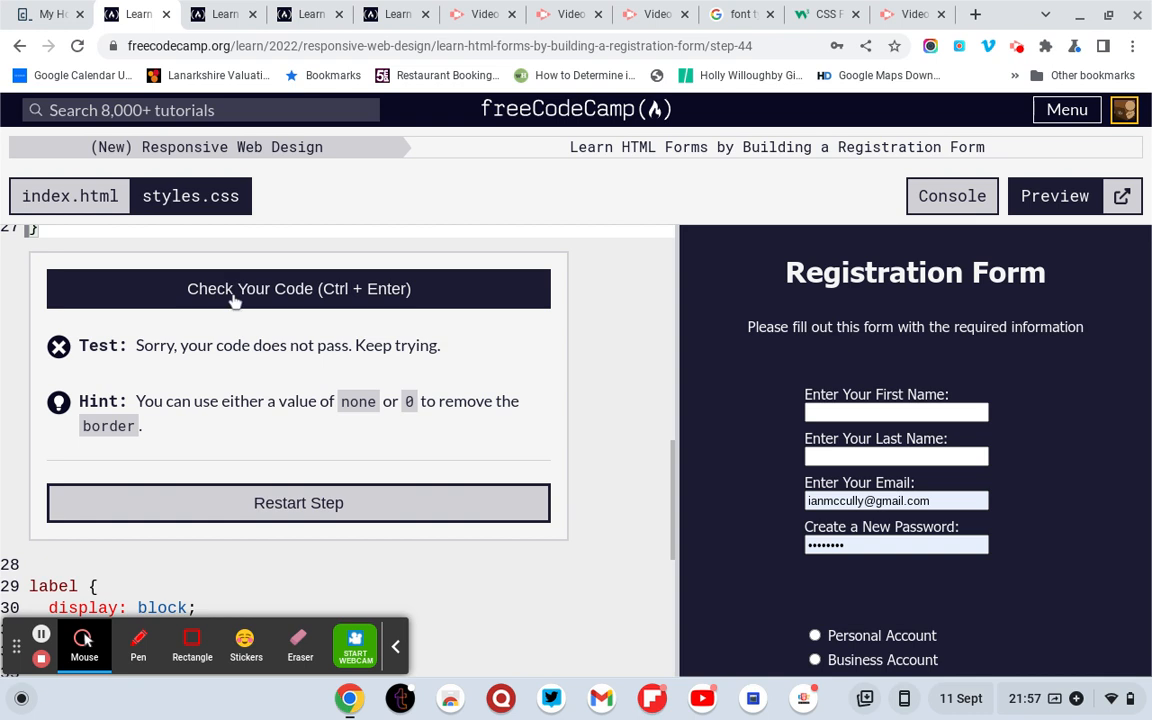
pyautogui.click(298, 288)
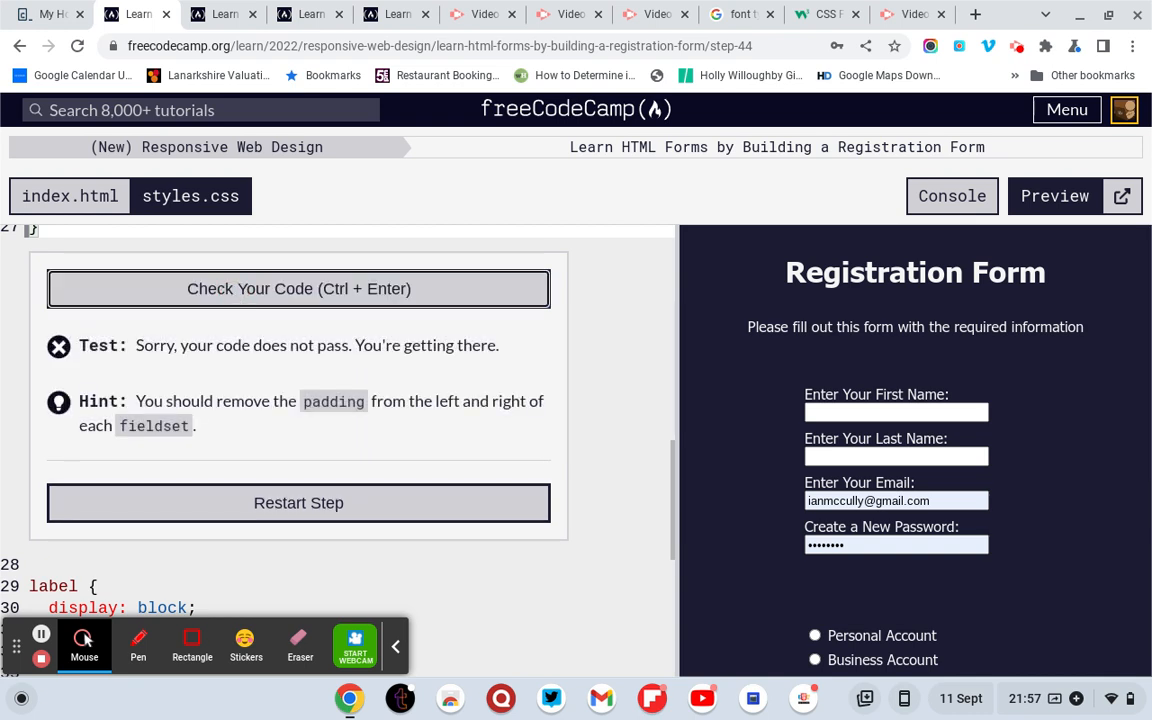
pyautogui.moveTo(275, 337)
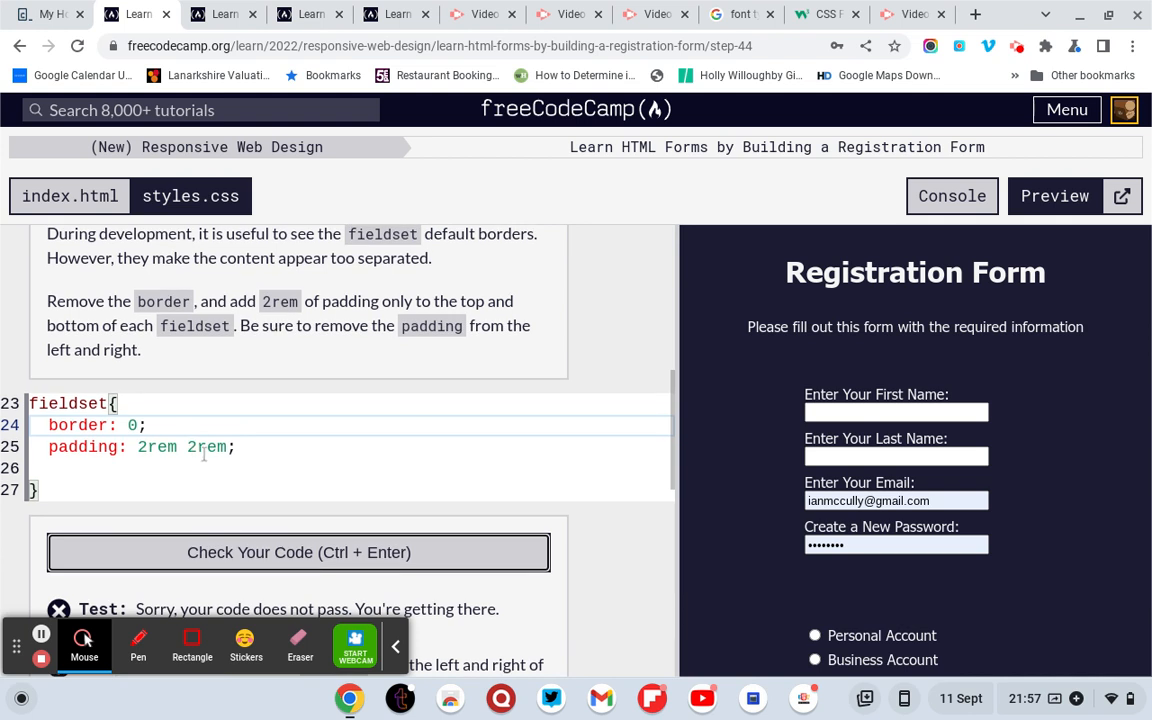
# Replace the fieldset padding values with 2rem 0rem 2rem 0rem.
pyautogui.press('BackSpace')
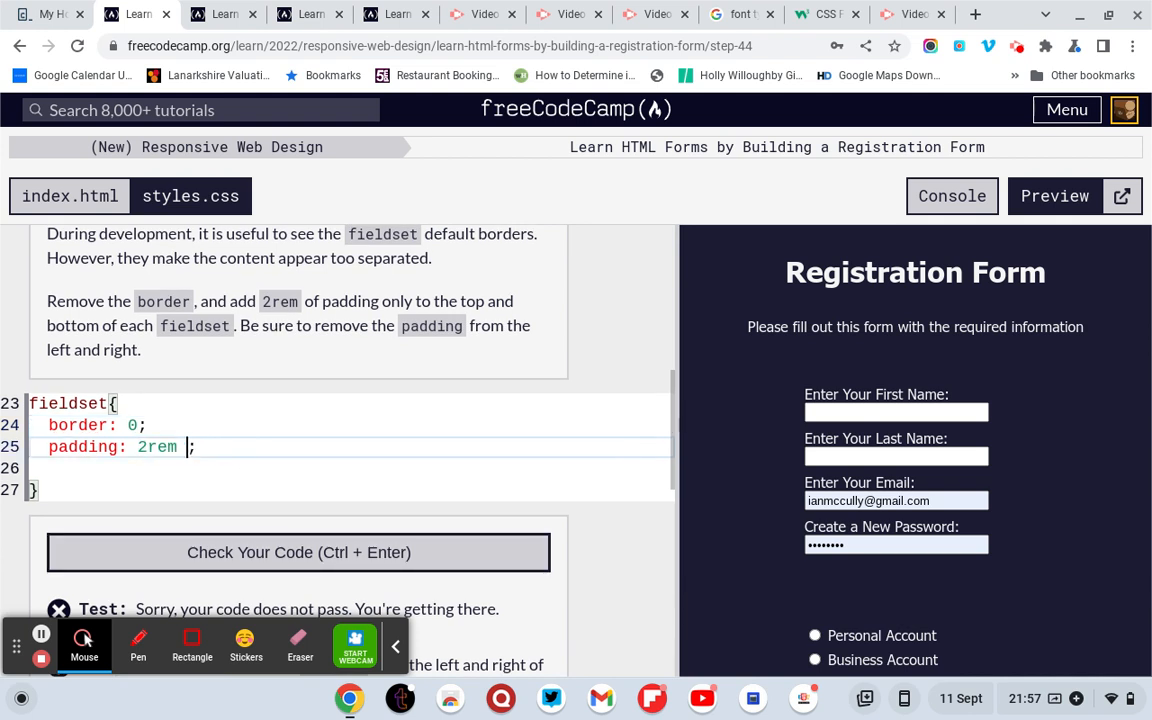
pyautogui.press('Backspace')
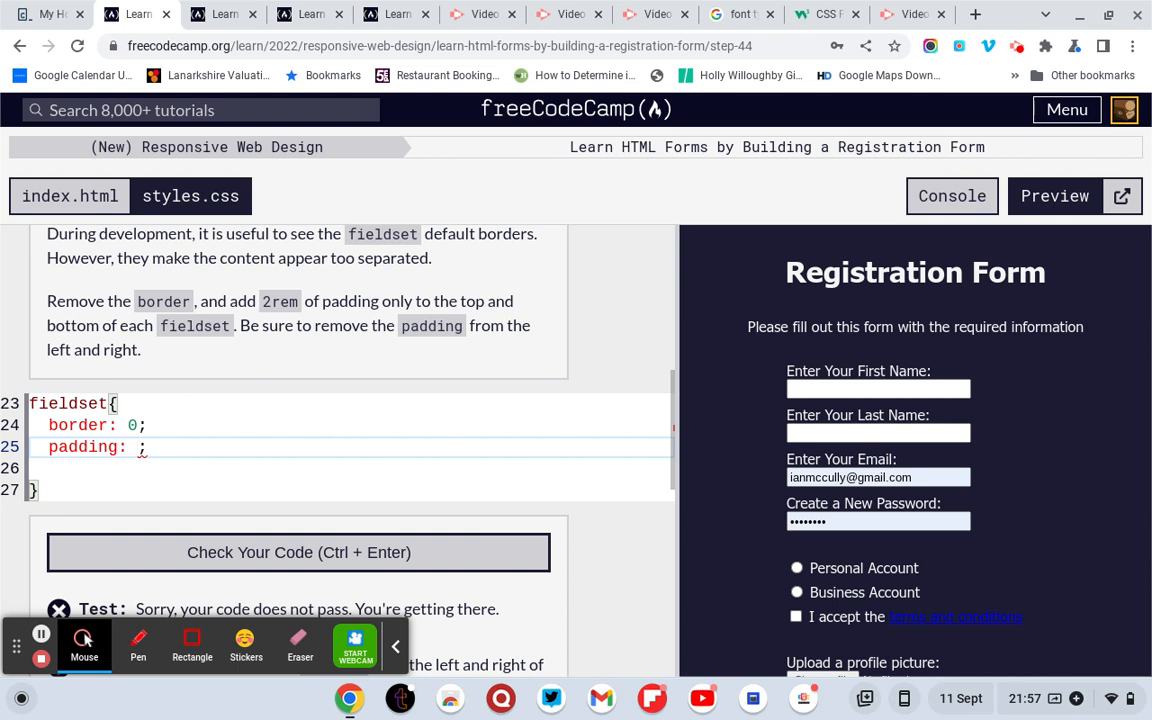
pyautogui.write('2')
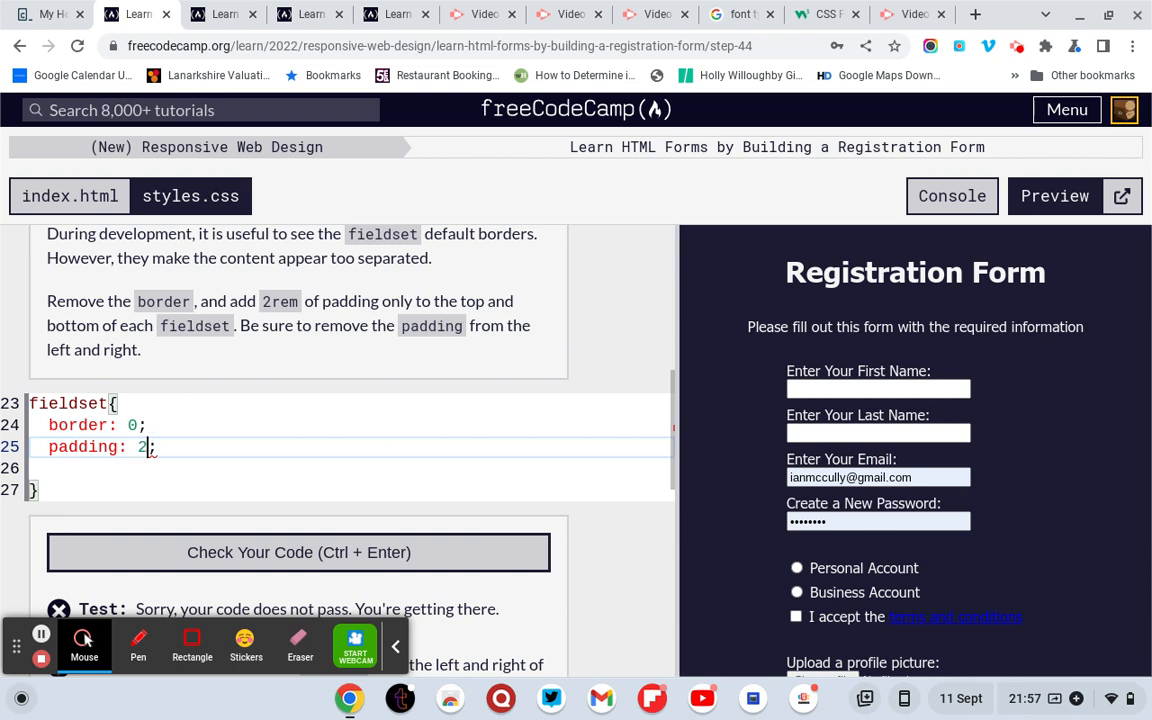
pyautogui.write('rem')
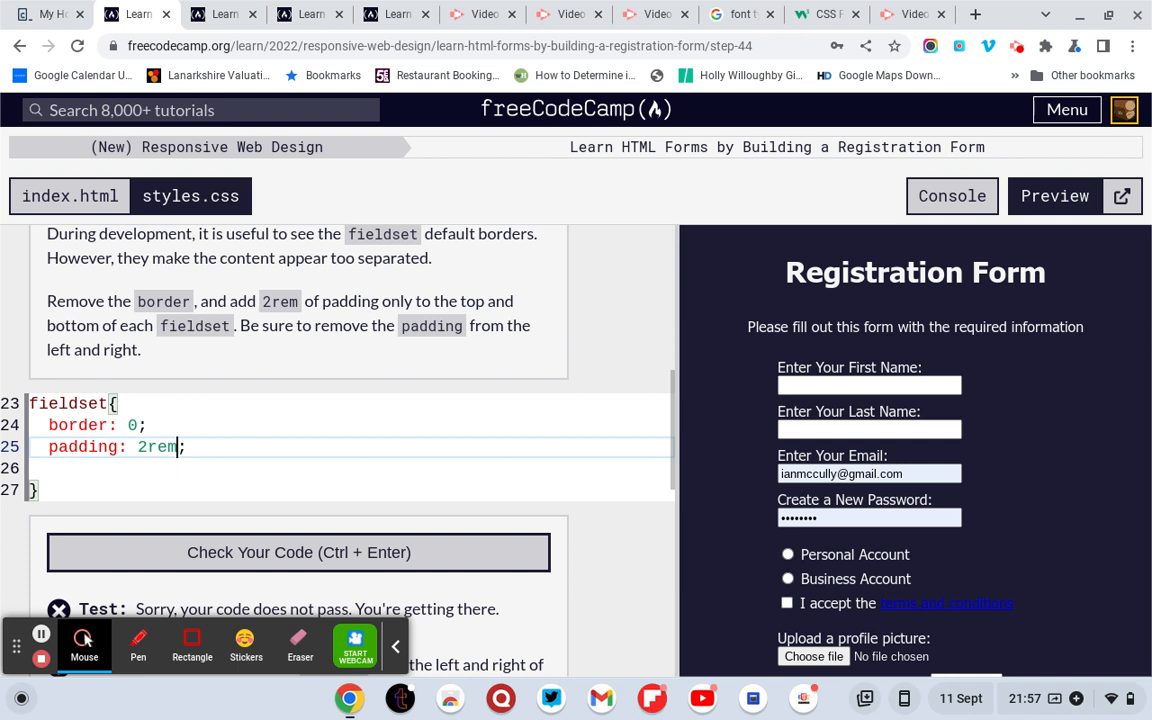
pyautogui.write('" "')
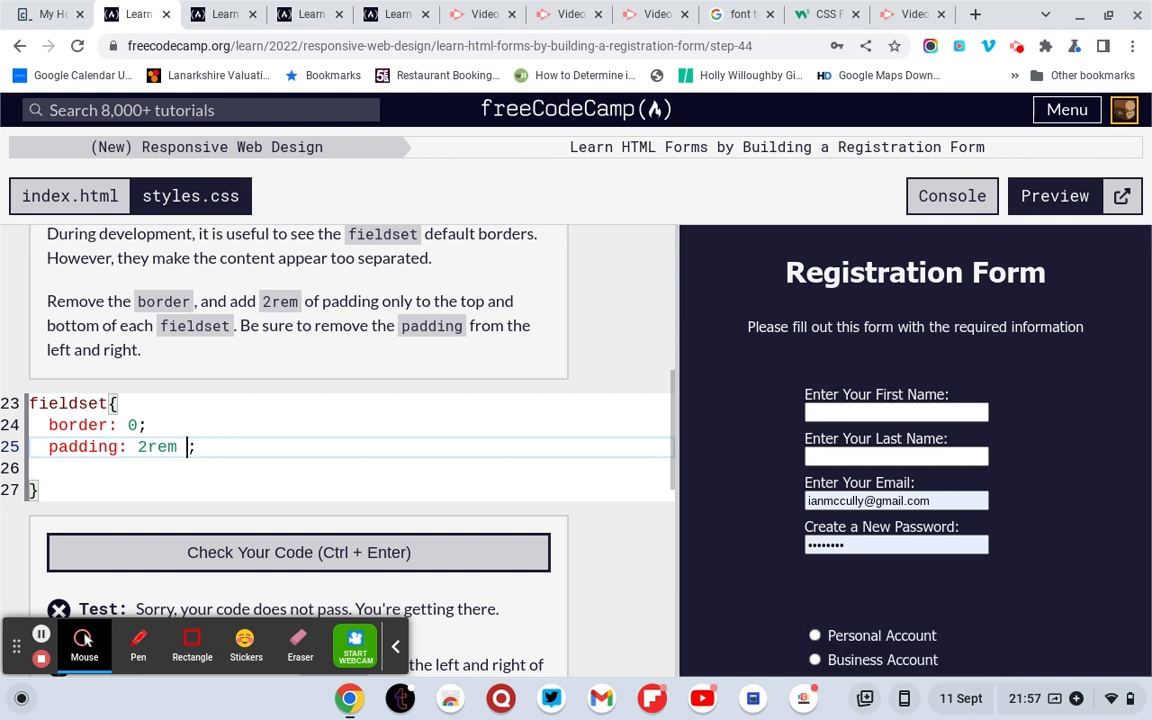
pyautogui.write('0rem')
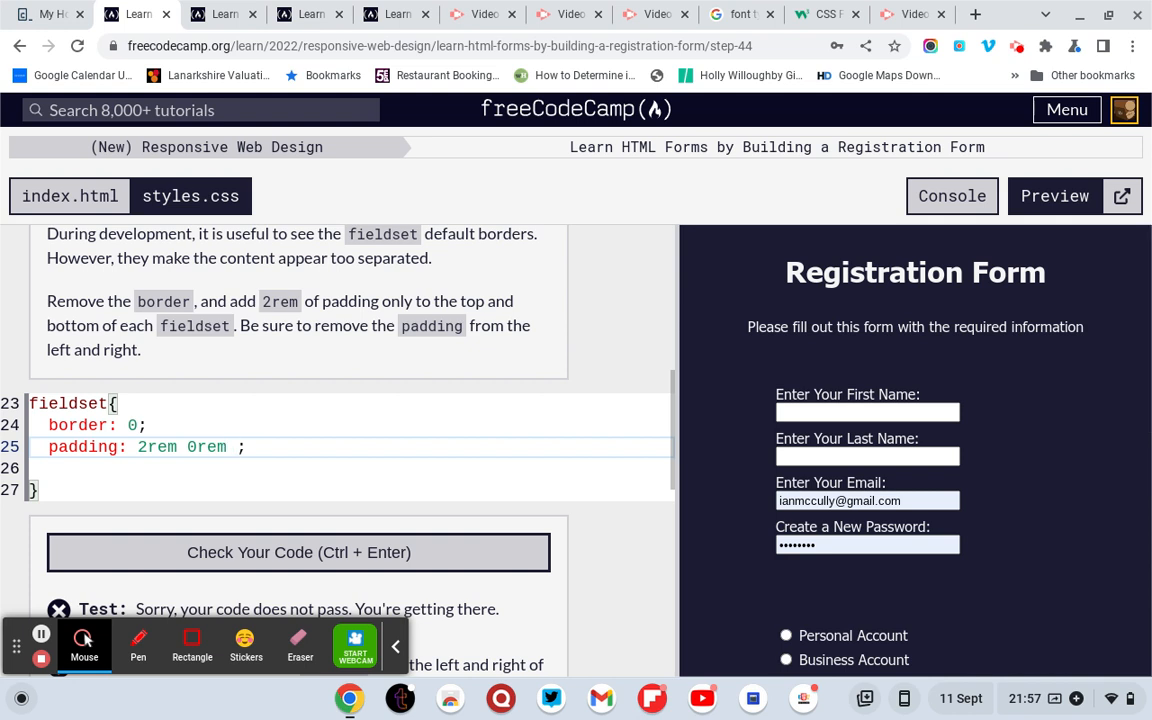
pyautogui.write('2rem')
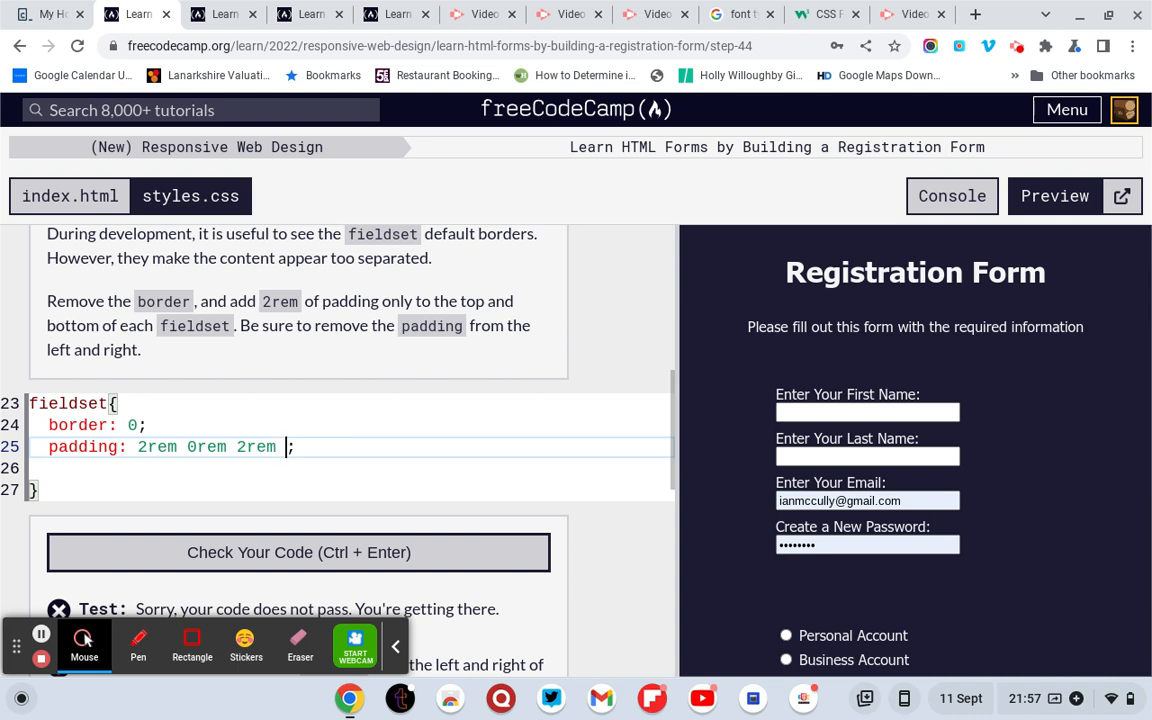
pyautogui.write('0rem')
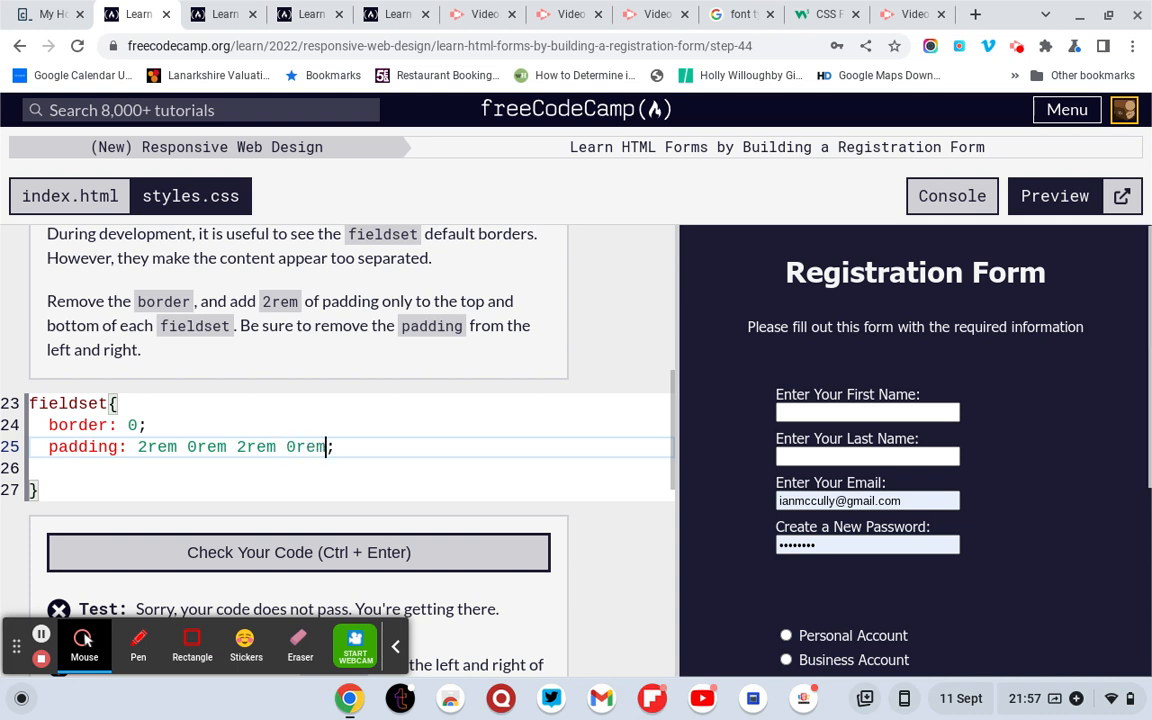